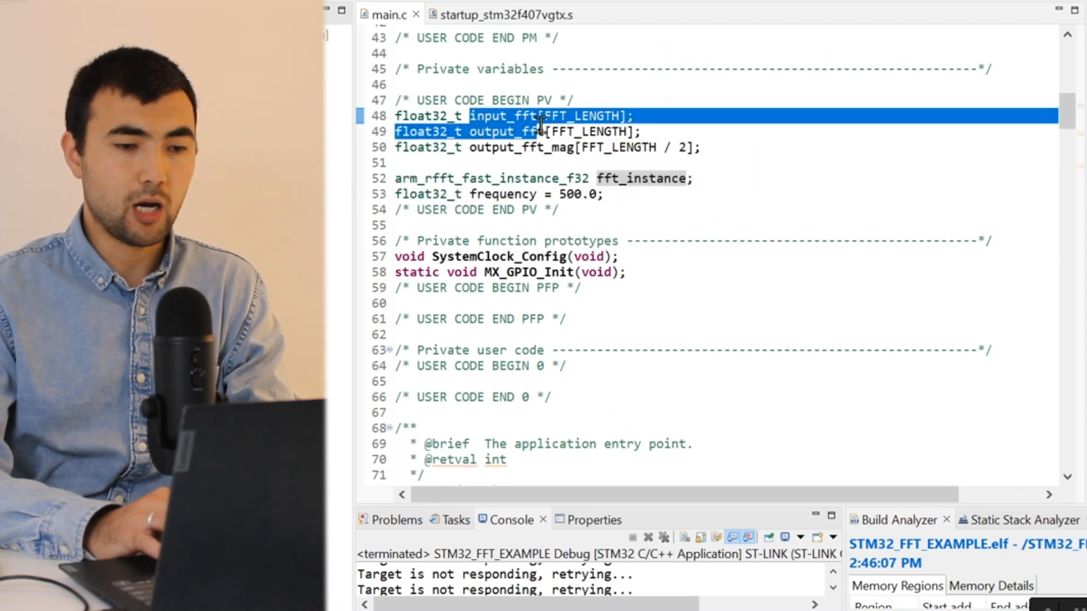
- Review the output_fft_mag array, the SAMPLING_RATE define and FFT_LENGTH in the FFT init call
left_click(486, 147)
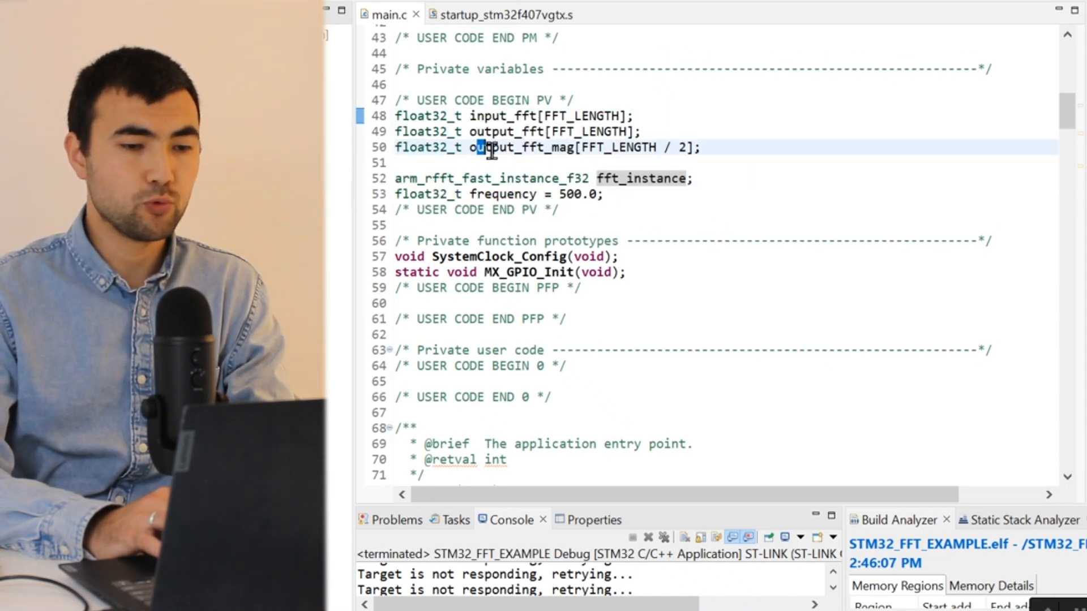
double_click(518, 147)
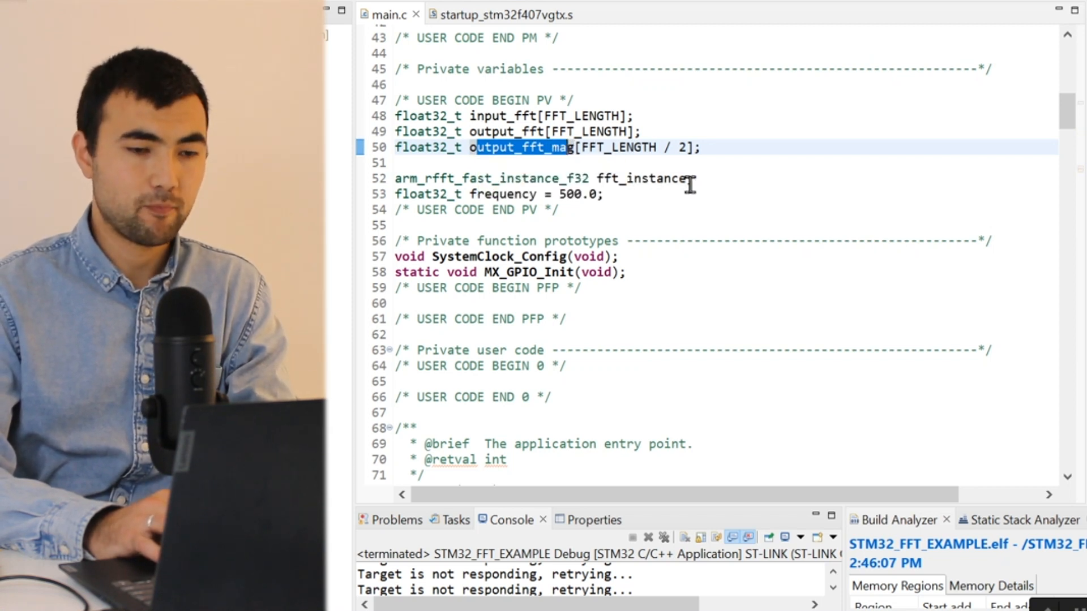
scroll("up", 3)
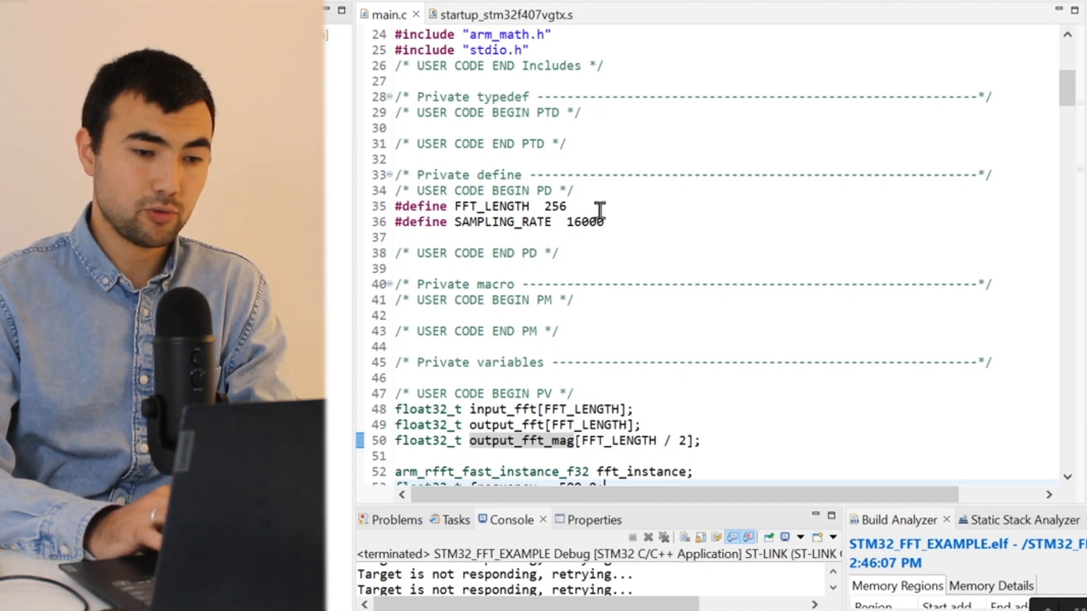
double_click(491, 206)
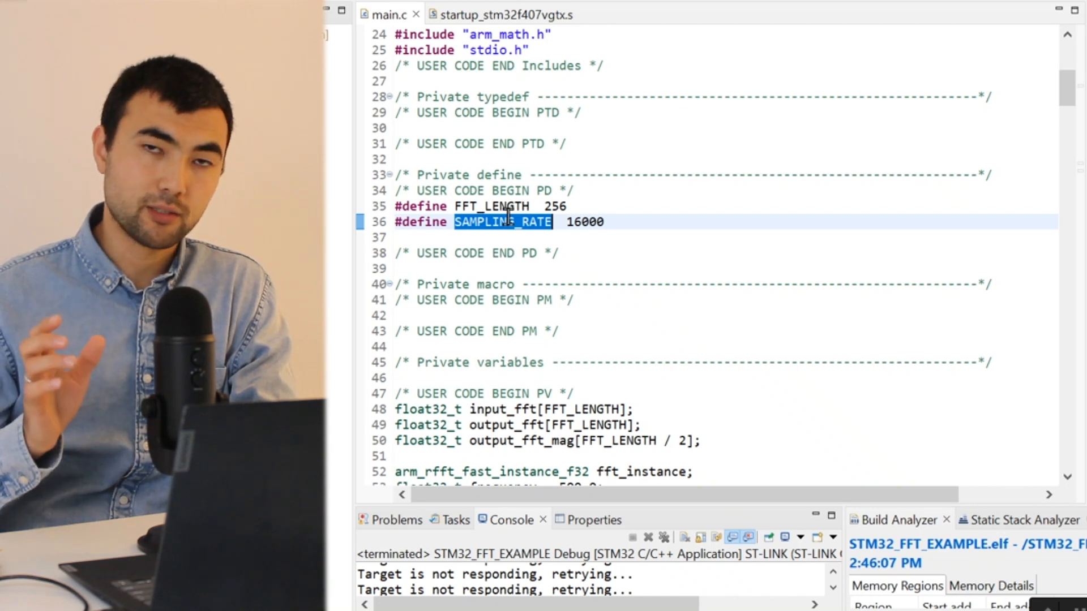
scroll("down", 3)
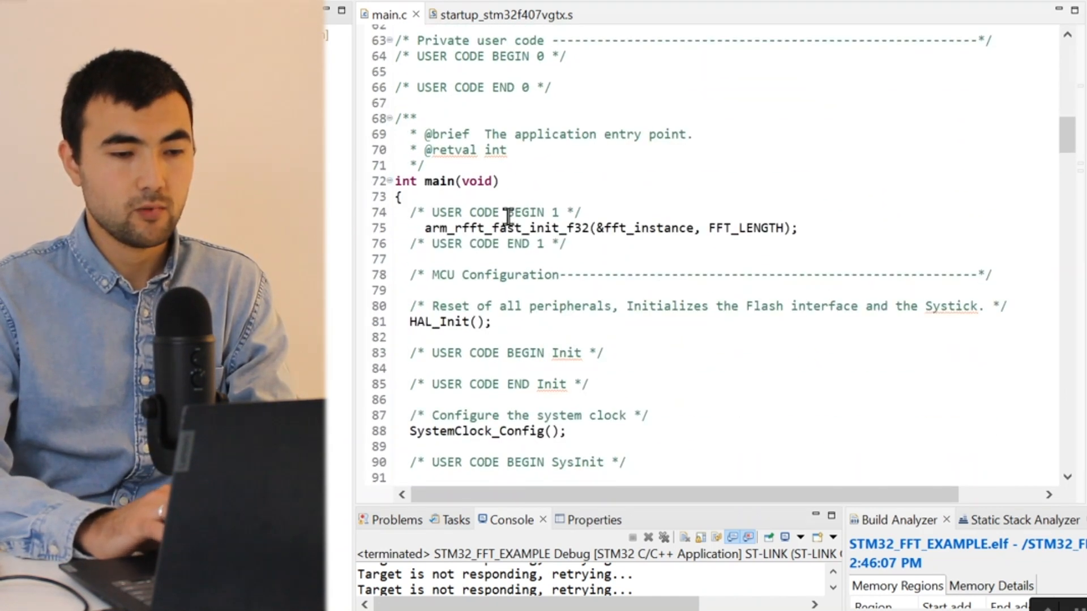
scroll("down", 3)
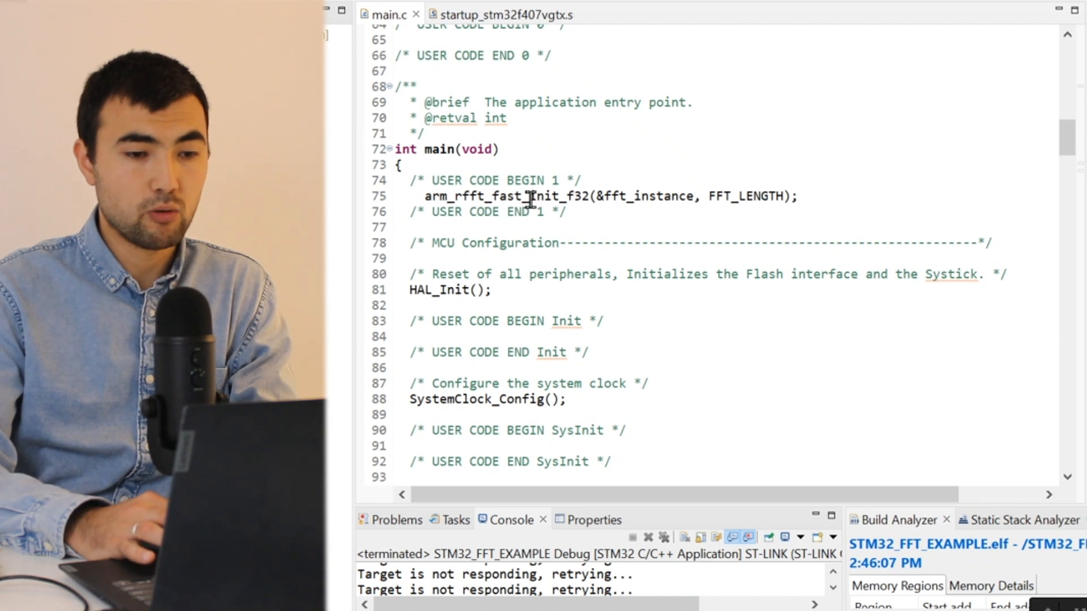
double_click(506, 196)
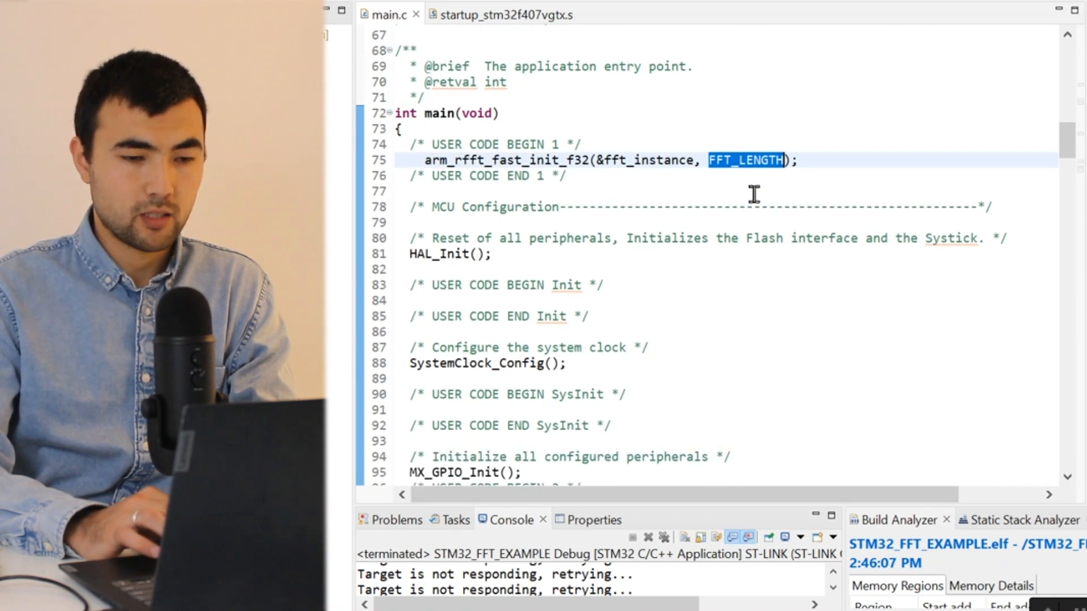
- Review the sine loop filling input_fft, the FFT call arguments and the arm_cmplx_mag_f32 call
scroll("down", 3)
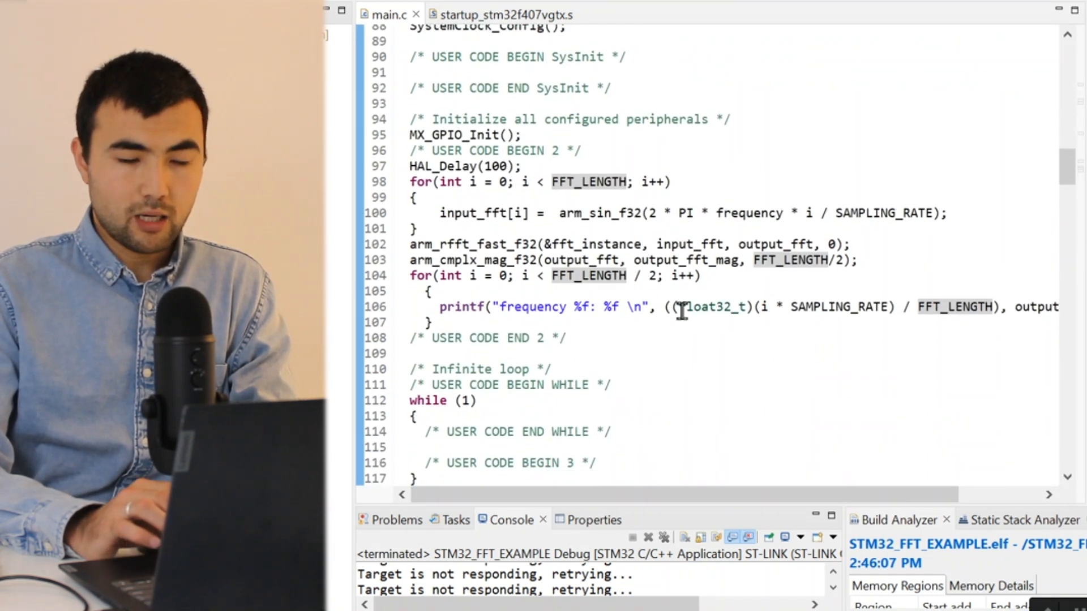
mouse_move(561, 260)
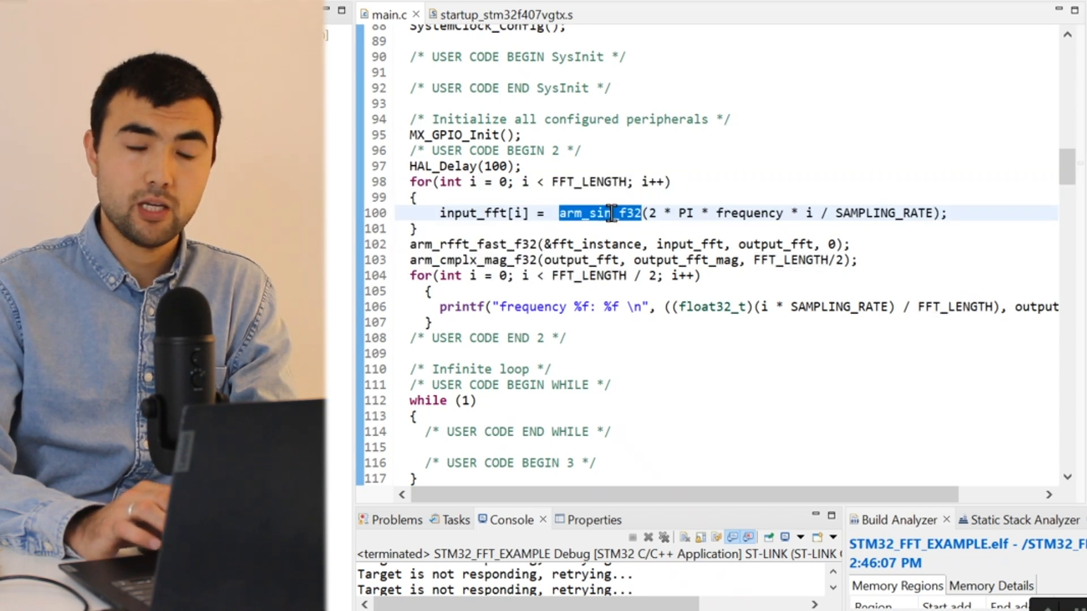
mouse_move(486, 211)
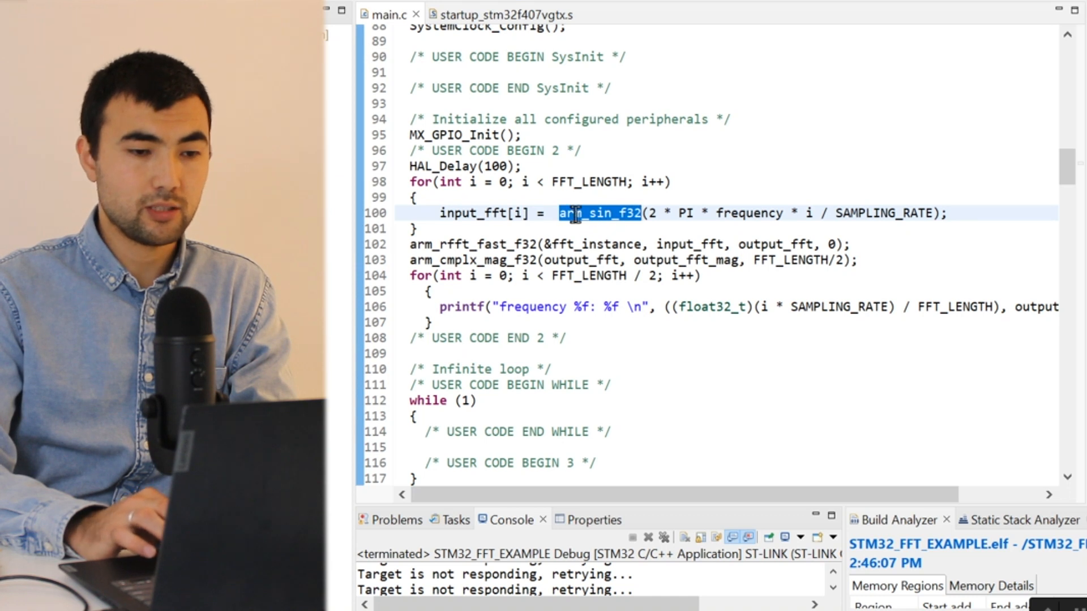
double_click(474, 213)
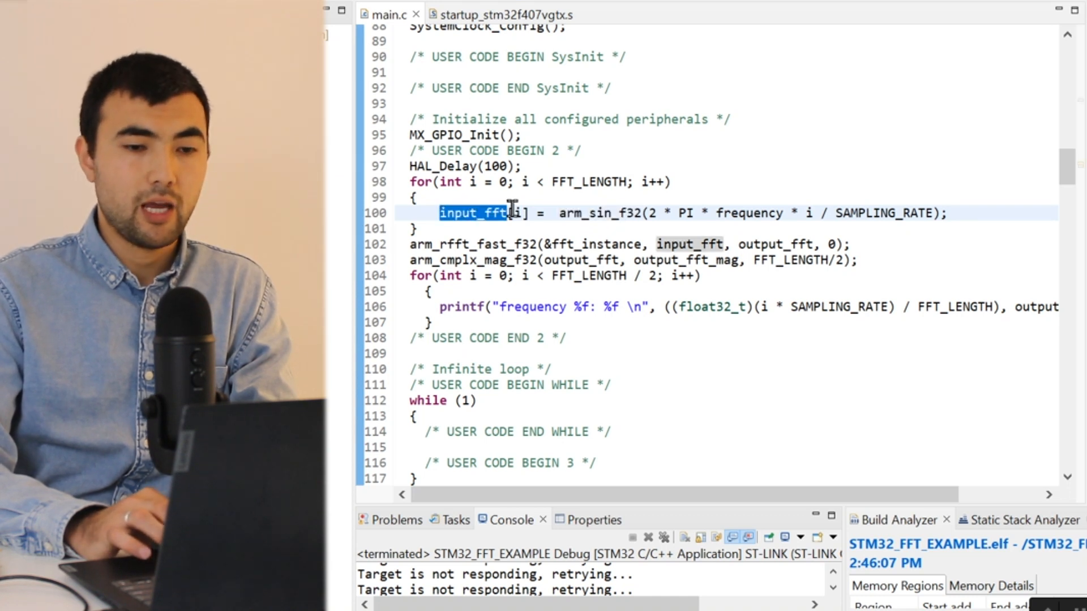
mouse_move(758, 213)
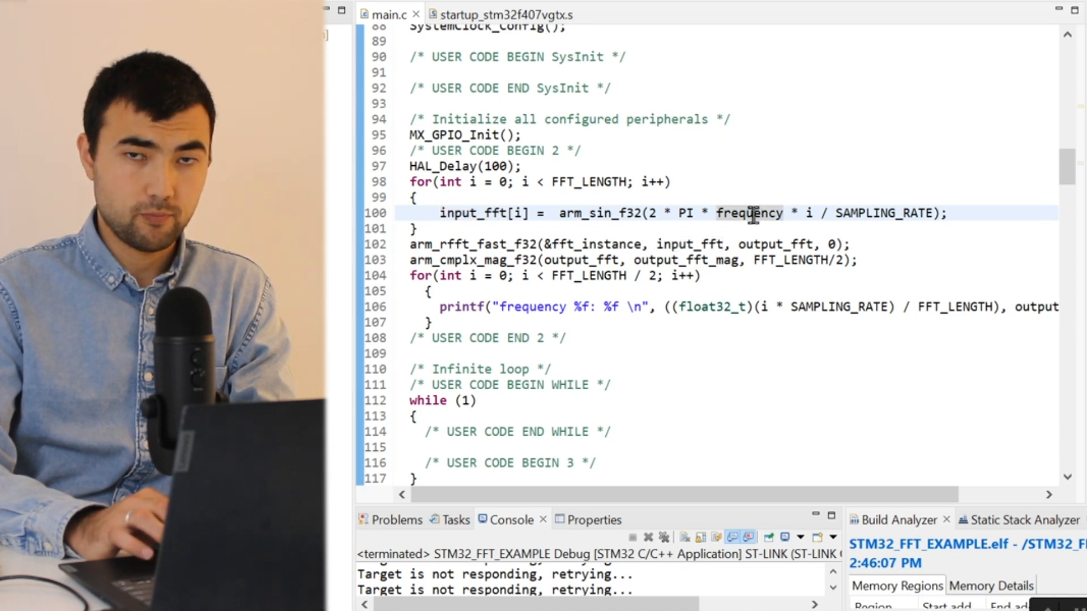
scroll("down", 3)
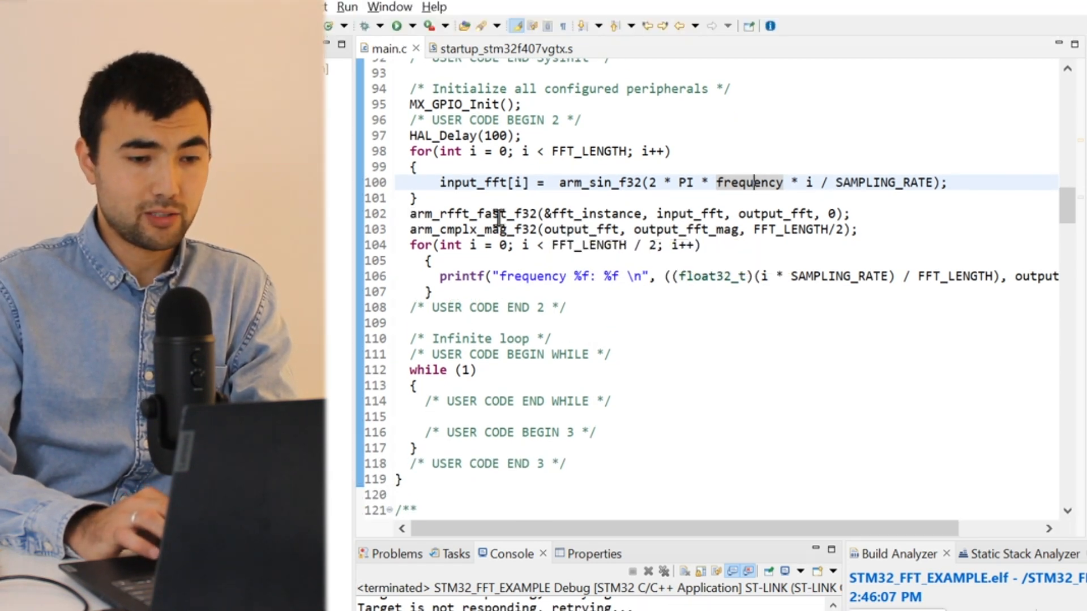
double_click(471, 214)
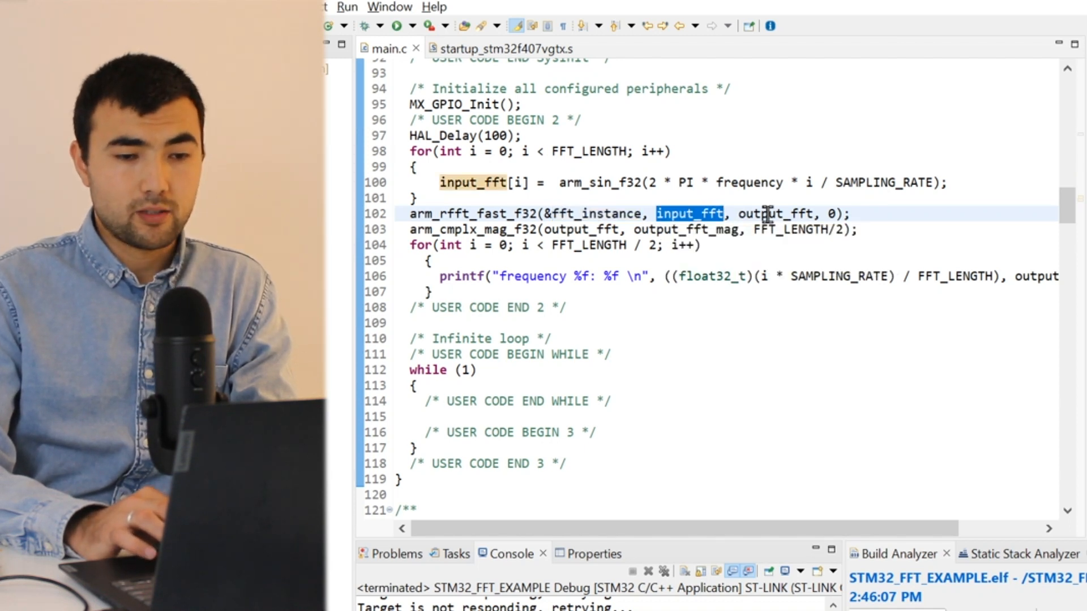
double_click(775, 214)
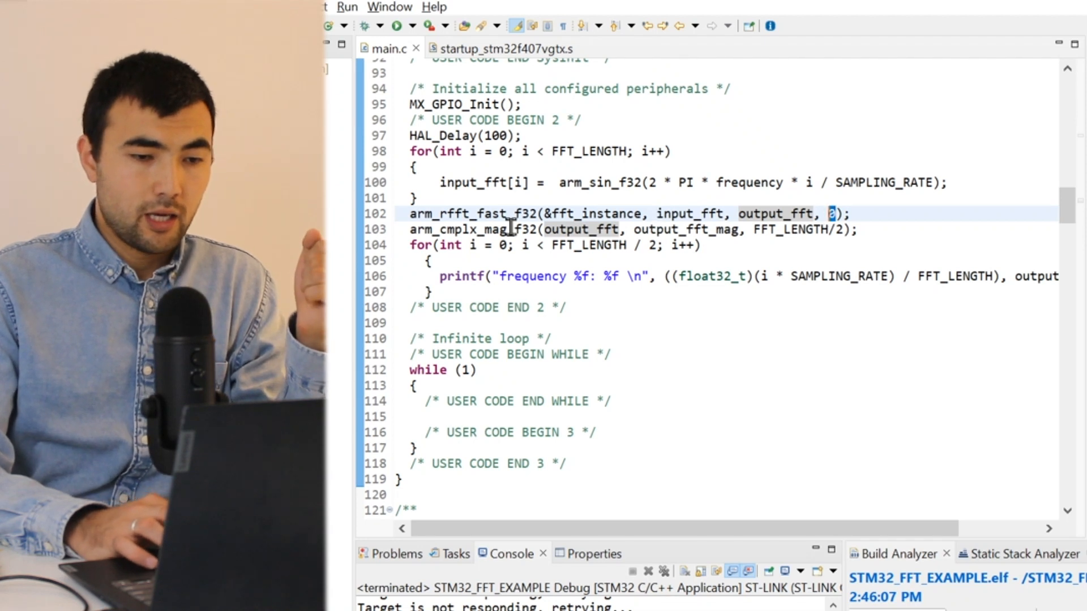
double_click(467, 230)
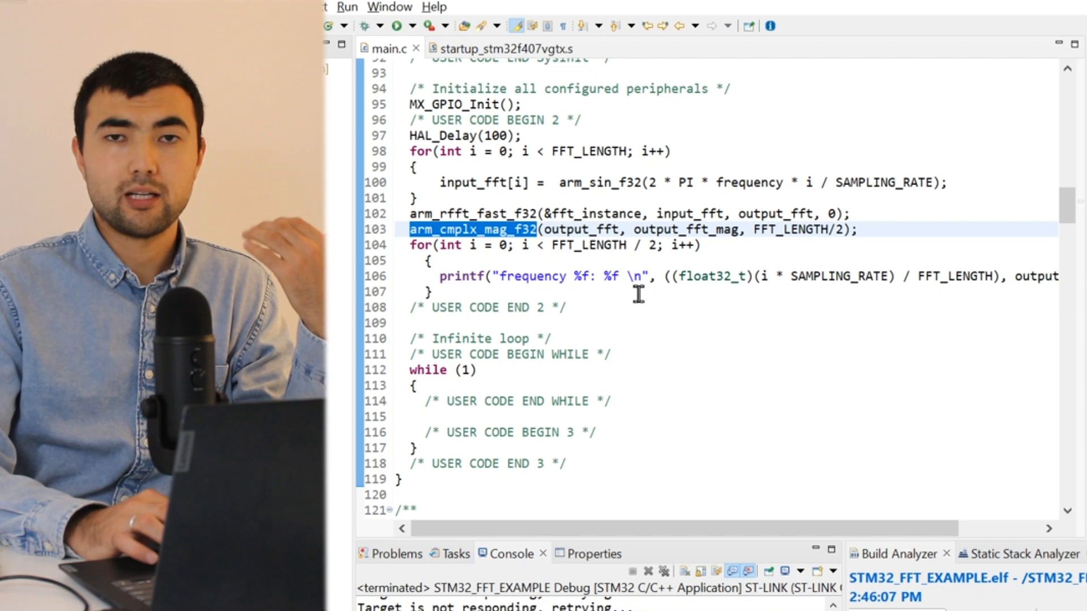
mouse_move(516, 229)
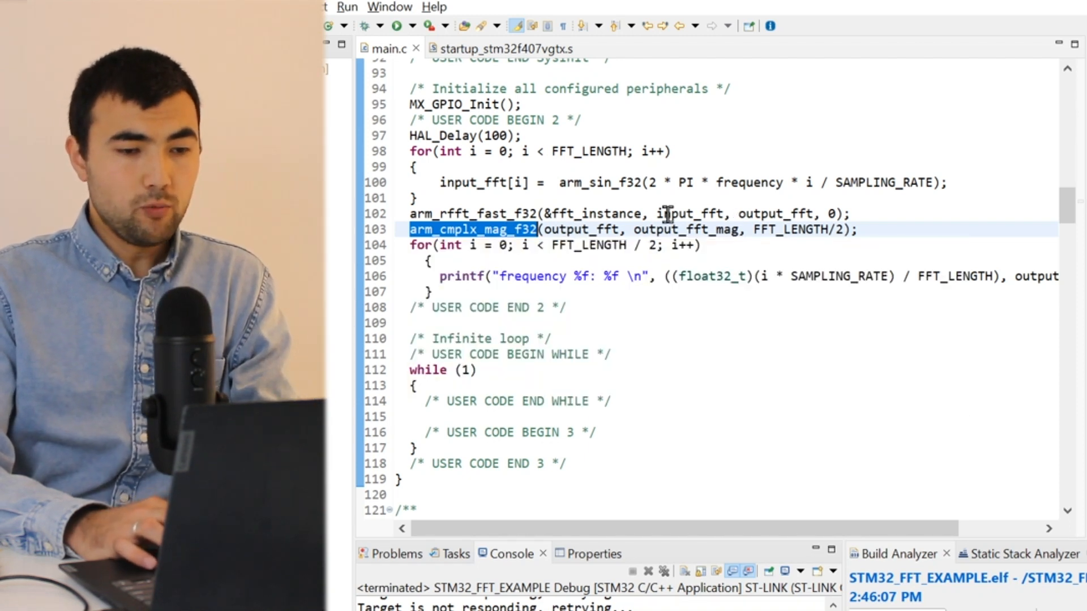
- Review input_fft, output_fft and output_fft_mag in the FFT and magnitude calls, plus arm_sin_f32
double_click(471, 214)
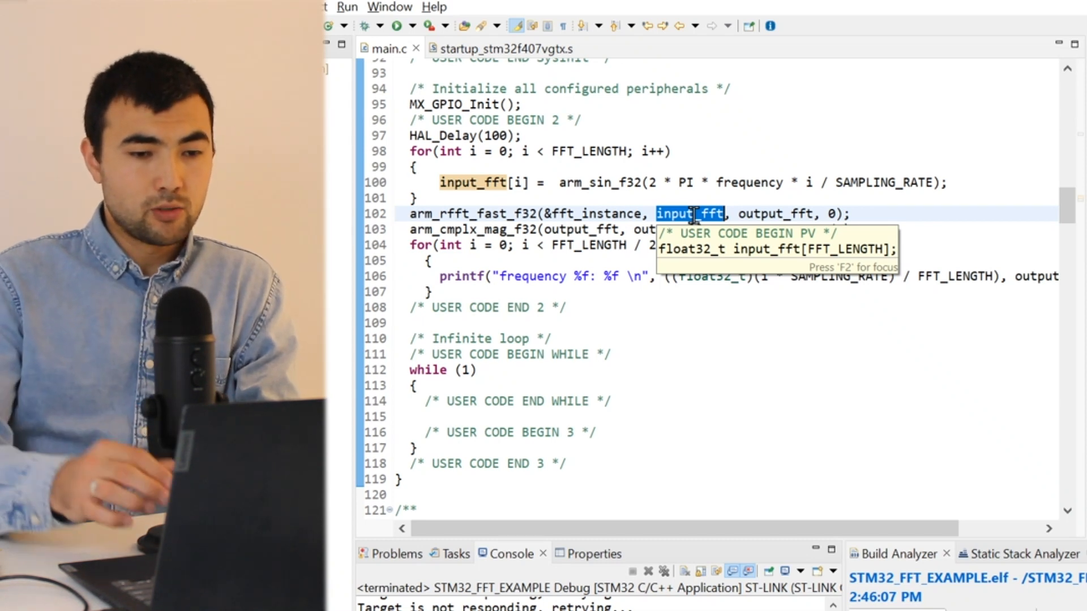
left_click(474, 230)
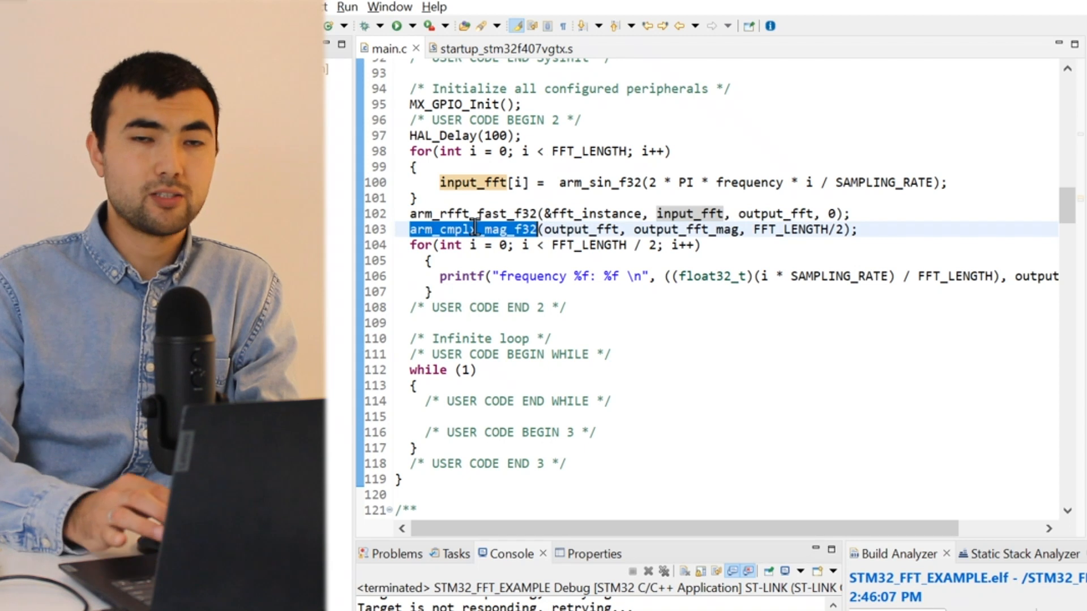
mouse_move(474, 230)
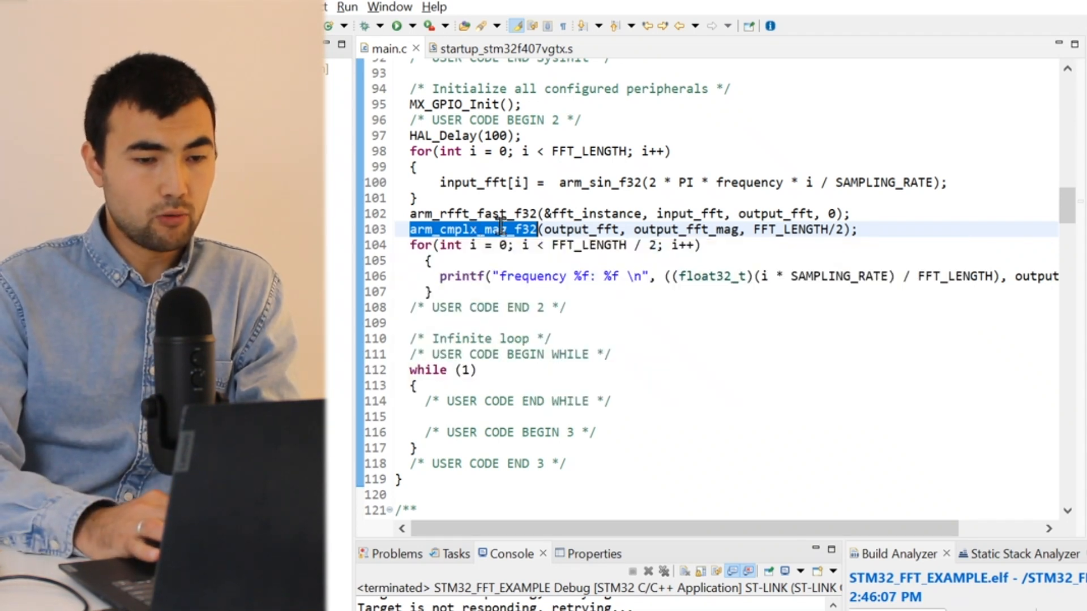
double_click(582, 230)
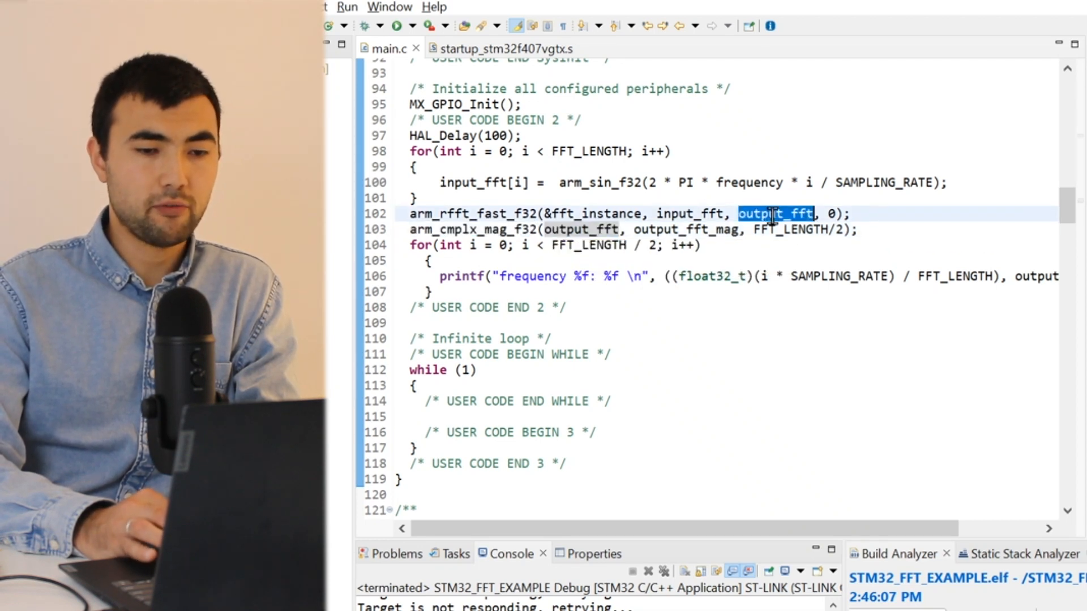
double_click(685, 229)
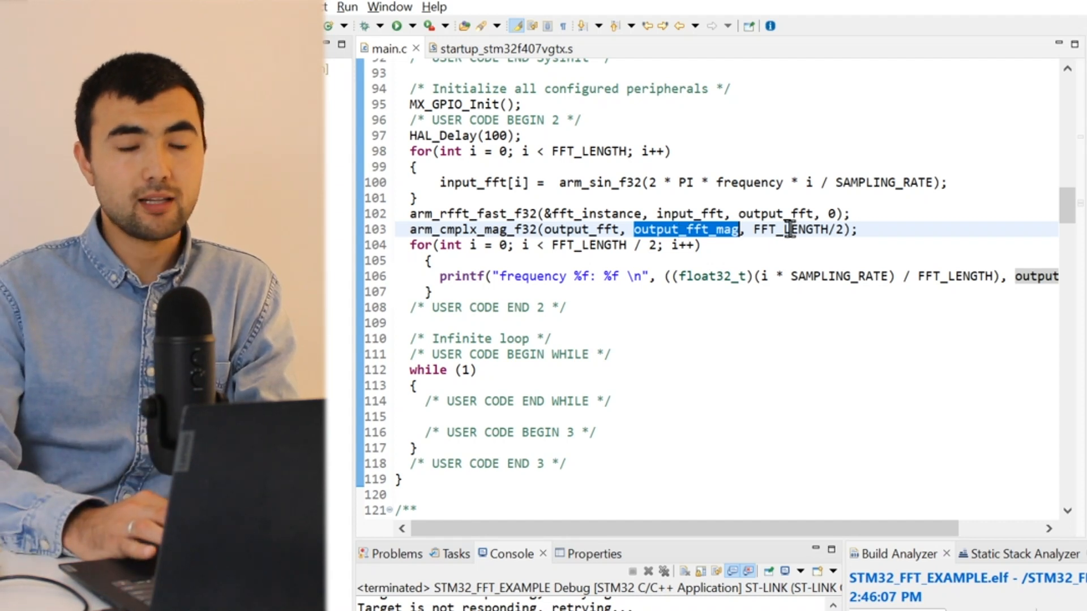
mouse_move(790, 229)
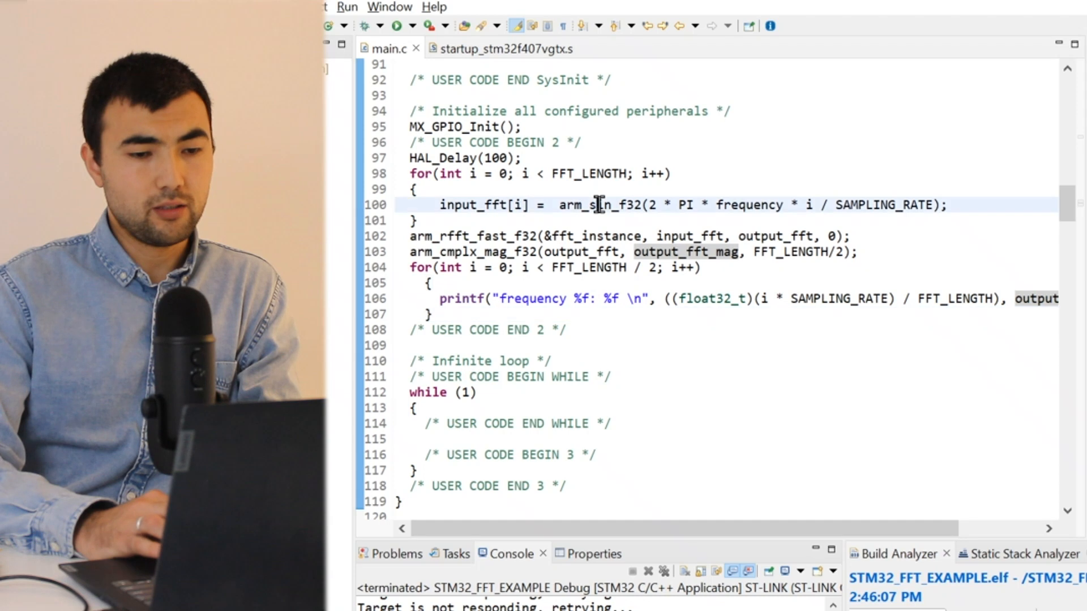
double_click(598, 205)
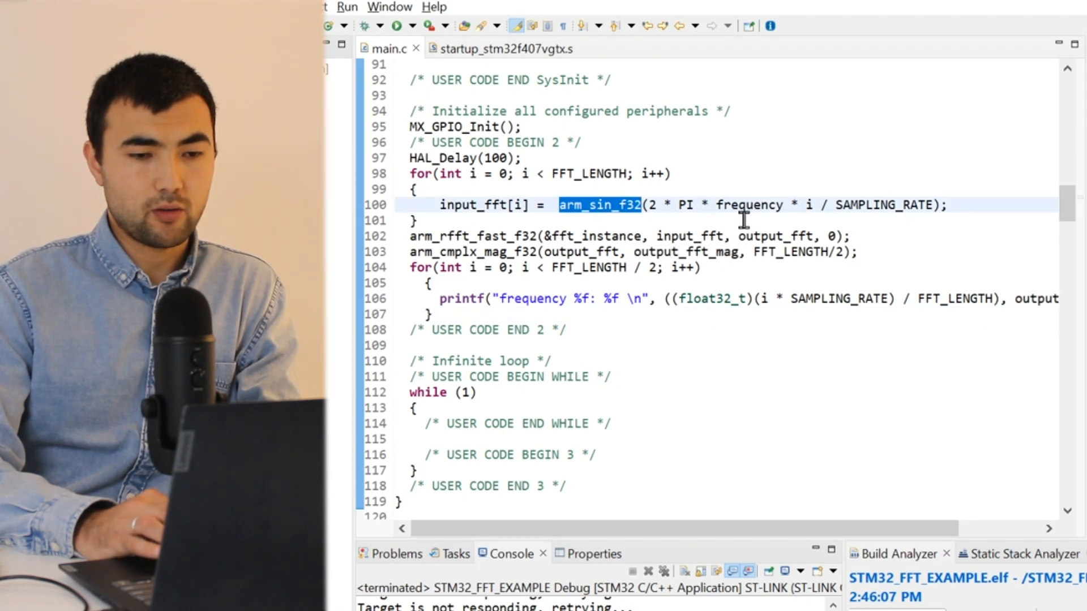
mouse_move(756, 205)
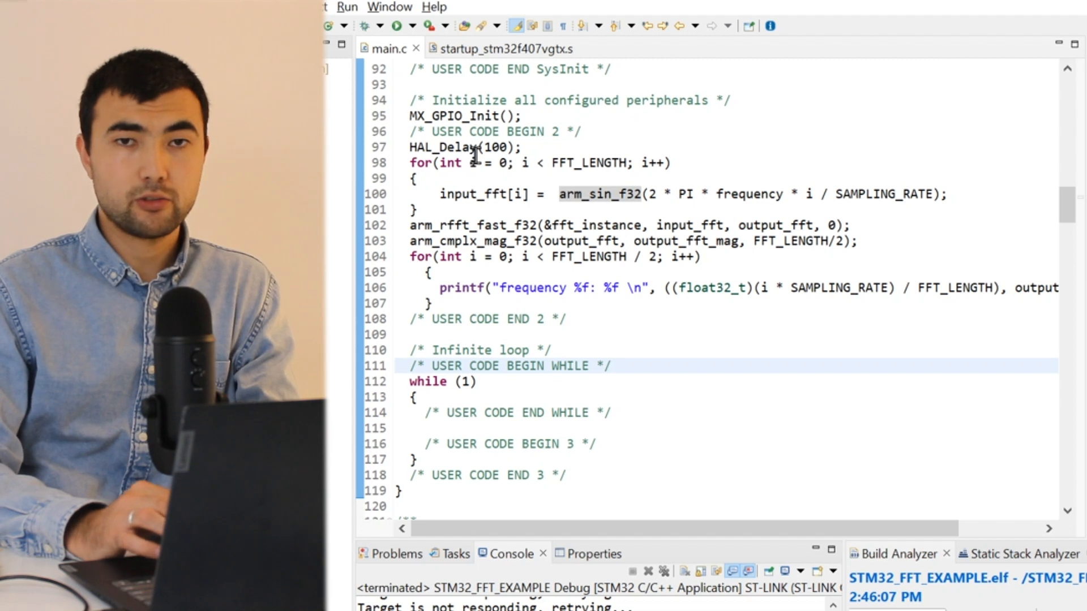
mouse_move(367, 26)
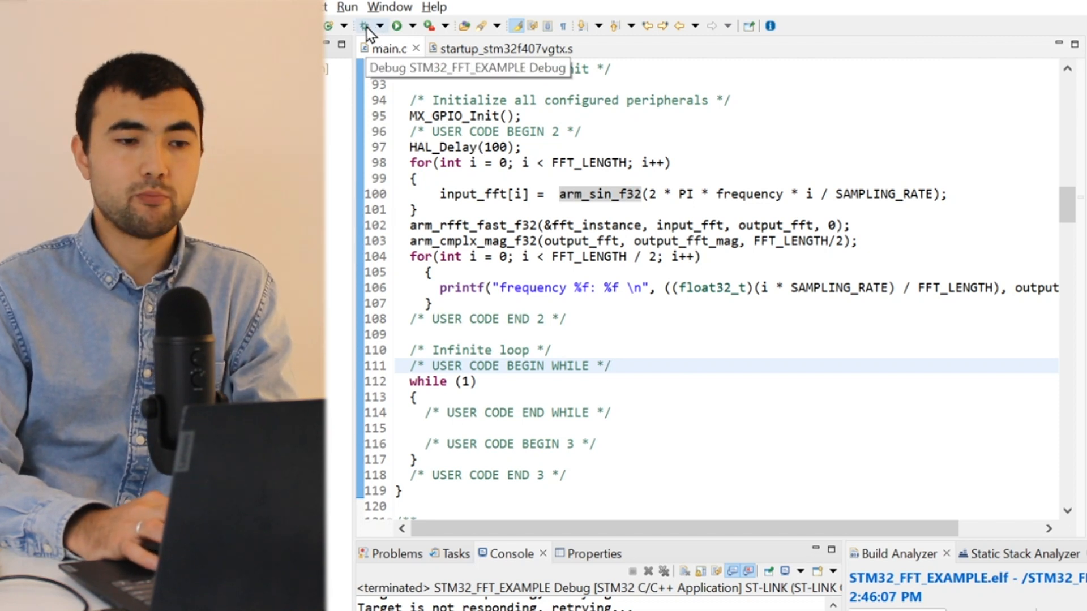
- Run the FFT example in debug with the SWV ITM console showing the 500 Hz peak
left_click(366, 26)
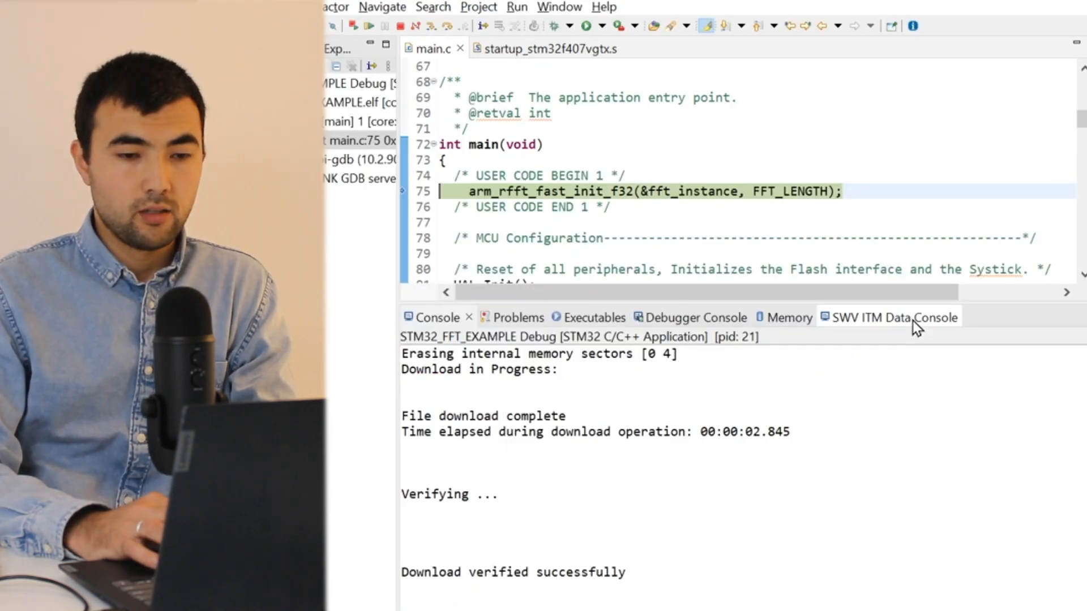
left_click(885, 317)
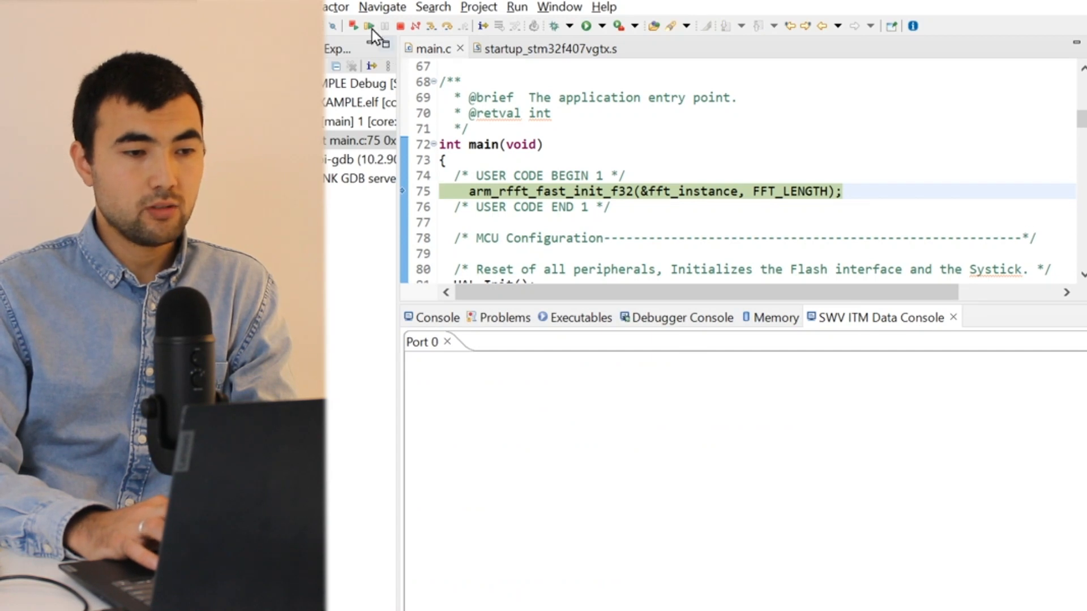
left_click(368, 26)
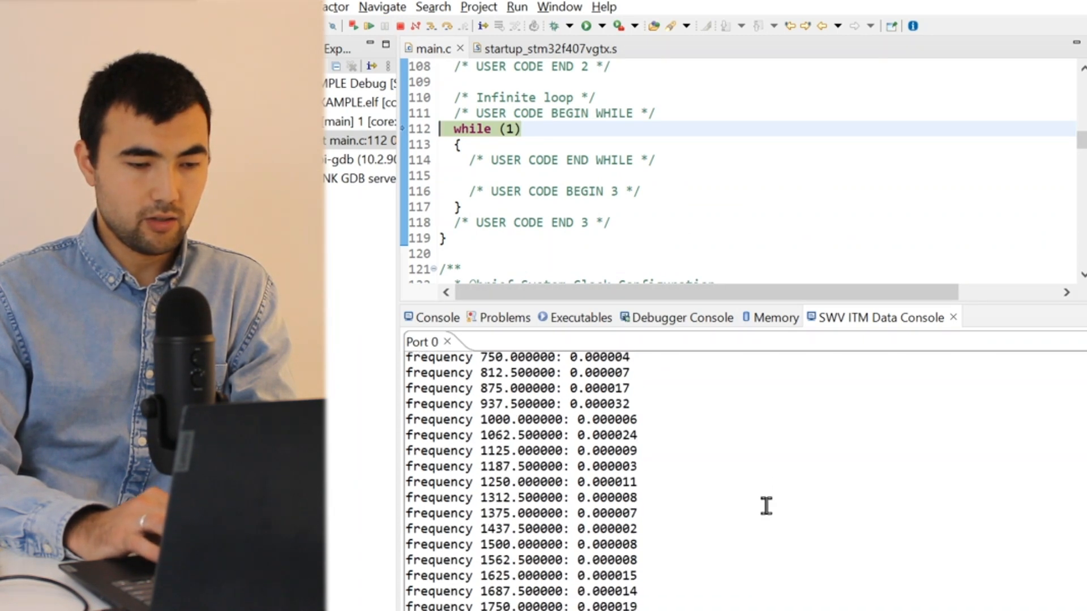
scroll("down", 3)
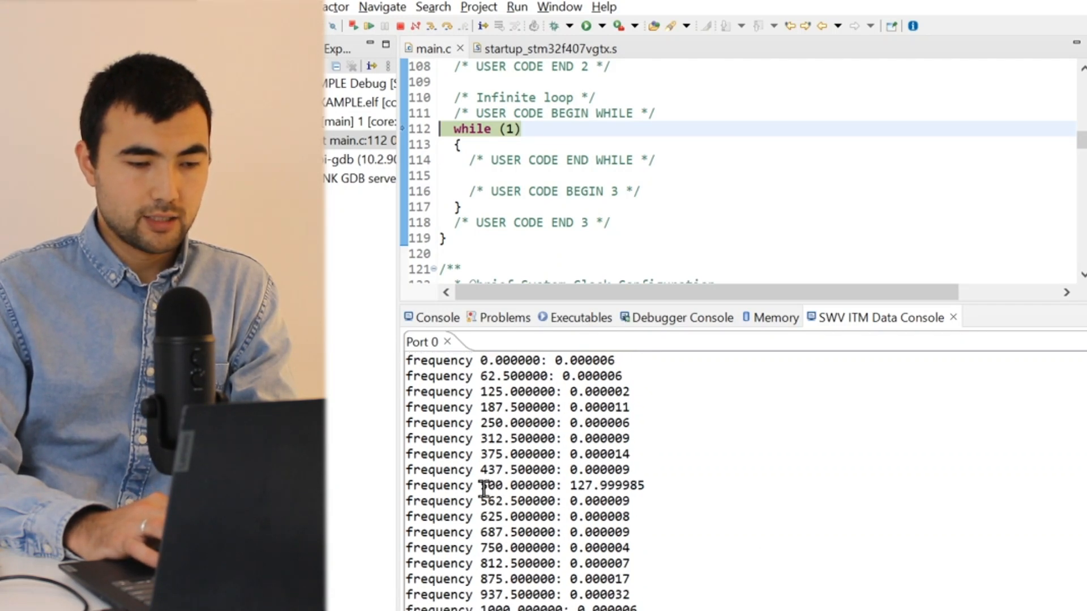
double_click(560, 486)
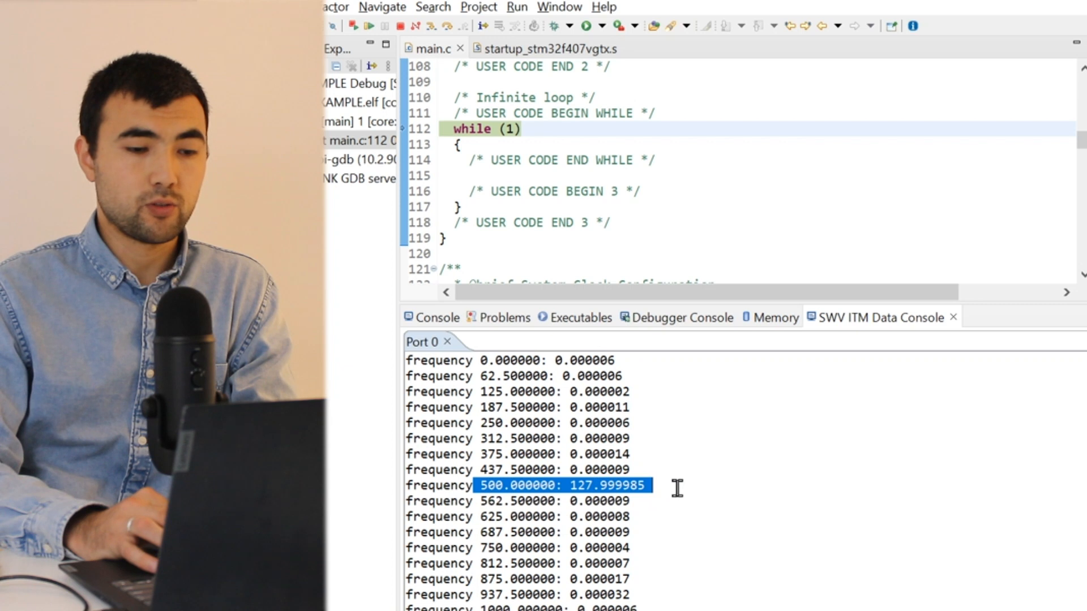
scroll("down", 3)
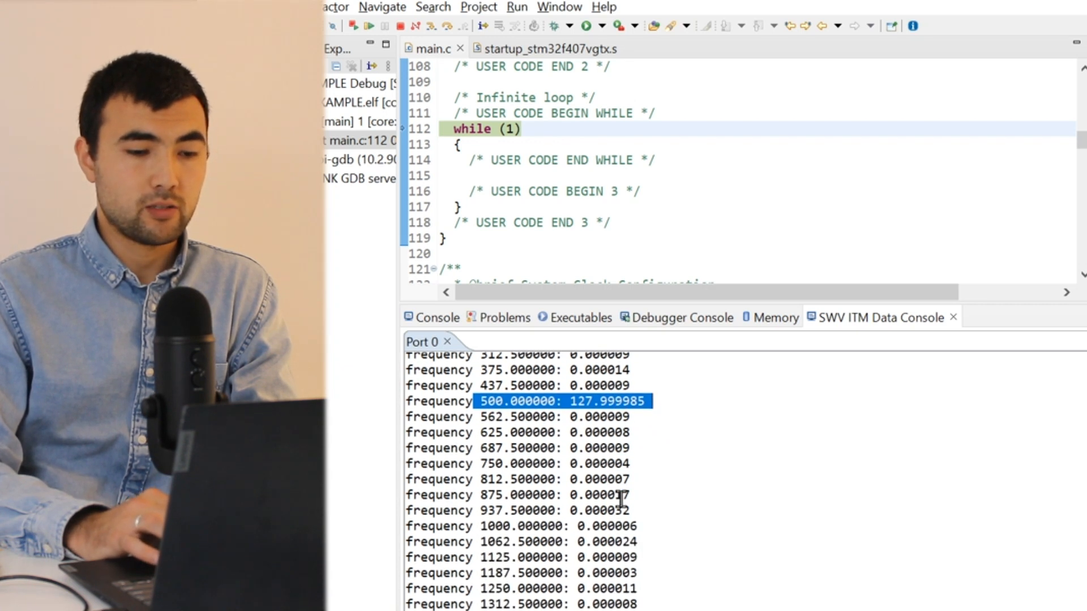
scroll("down", 3)
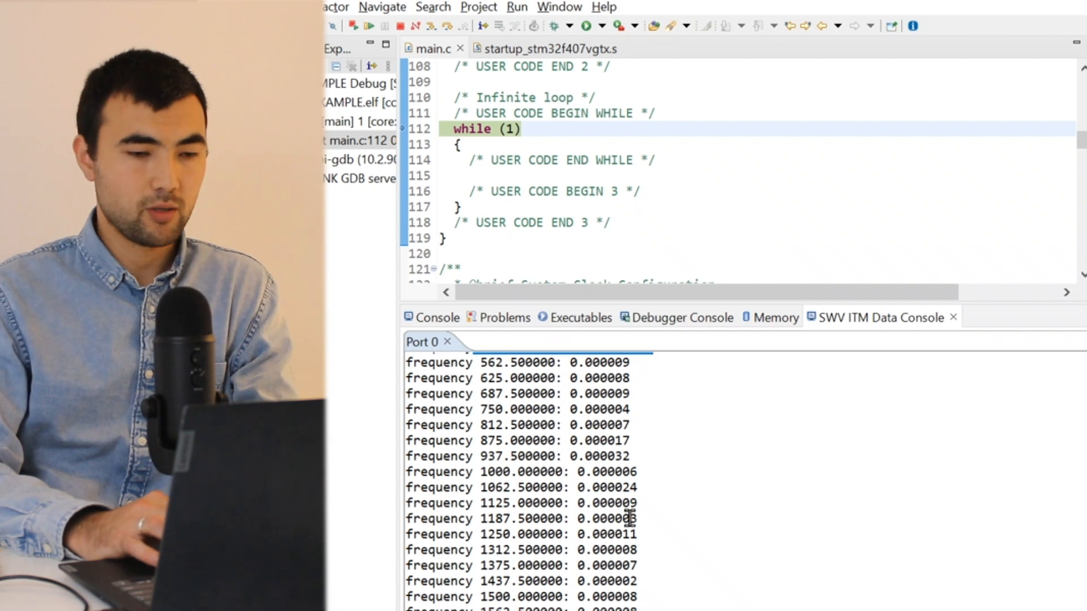
- Scroll through main.c on the Real-Time_FFT branch to the real-time FFT loop with arm_rfft_fast_f32 and magnitudes
scroll("up", 3)
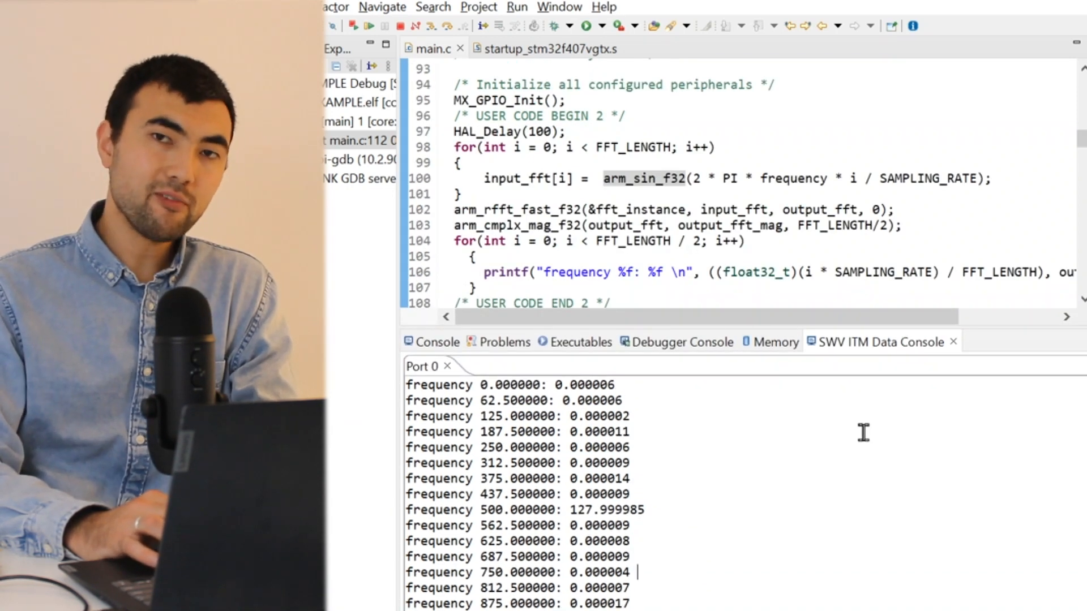
mouse_move(987, 340)
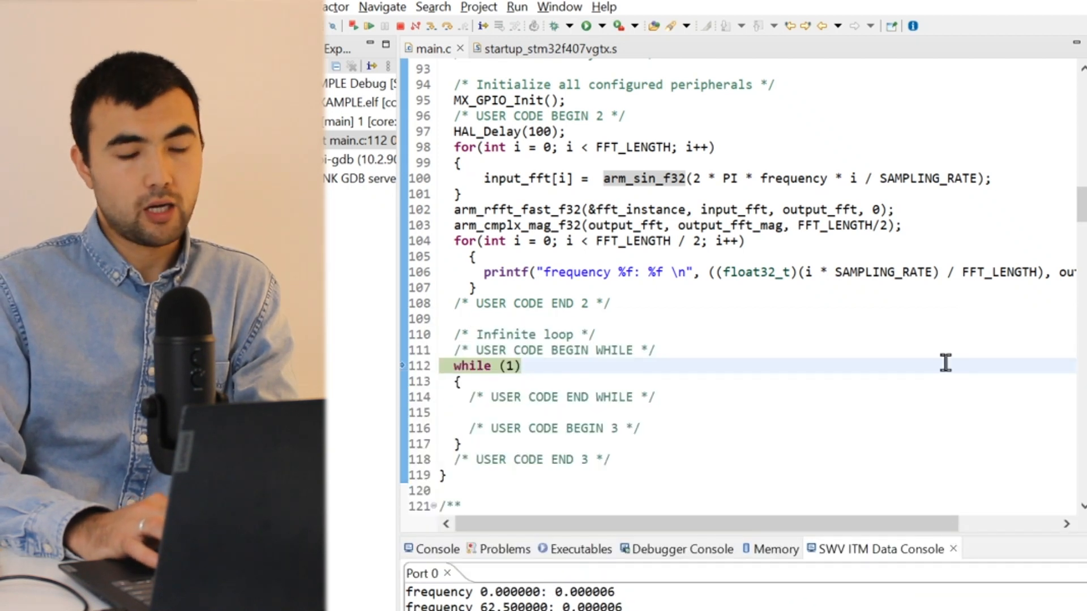
scroll("up", 3)
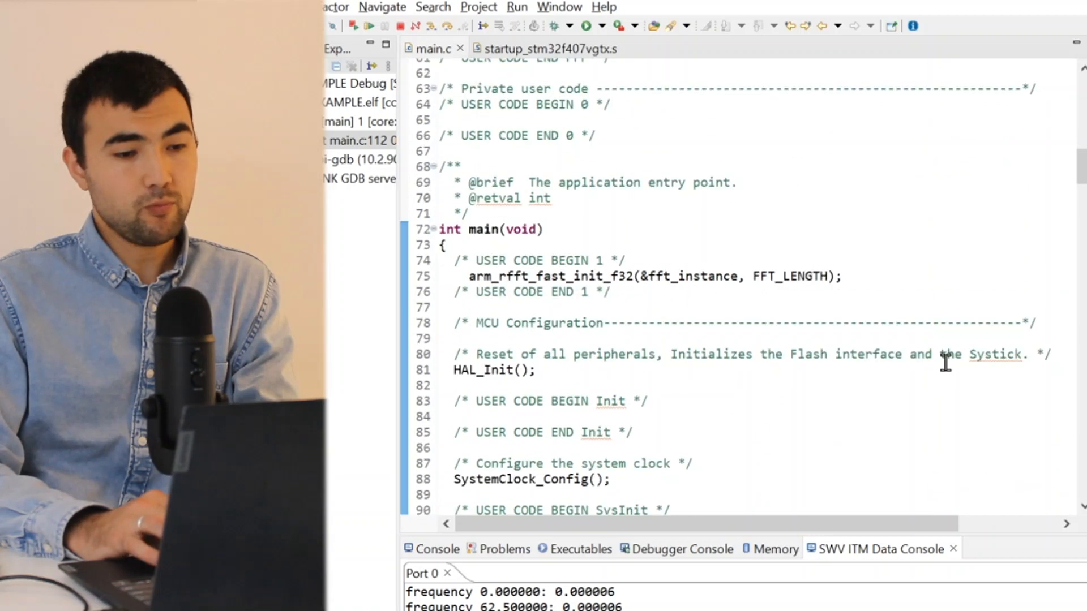
scroll("up", 3)
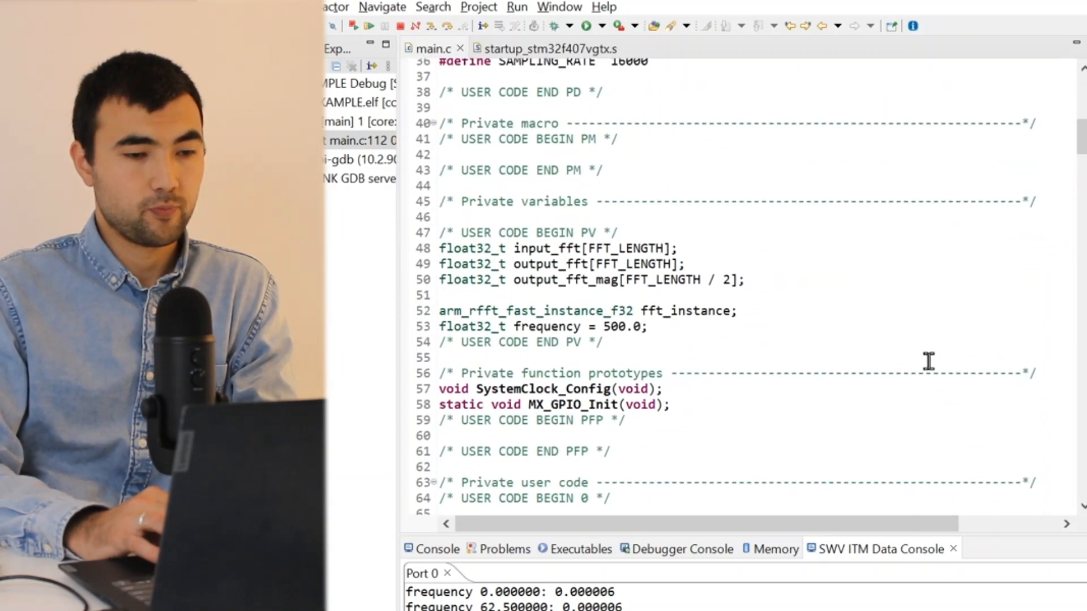
scroll("up", 3)
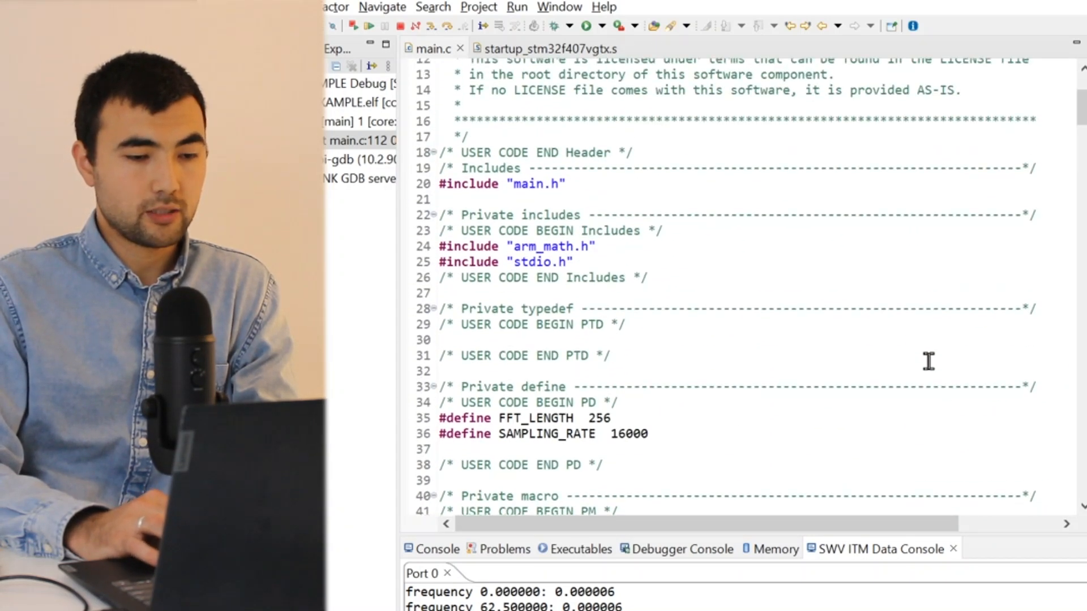
scroll("down", 3)
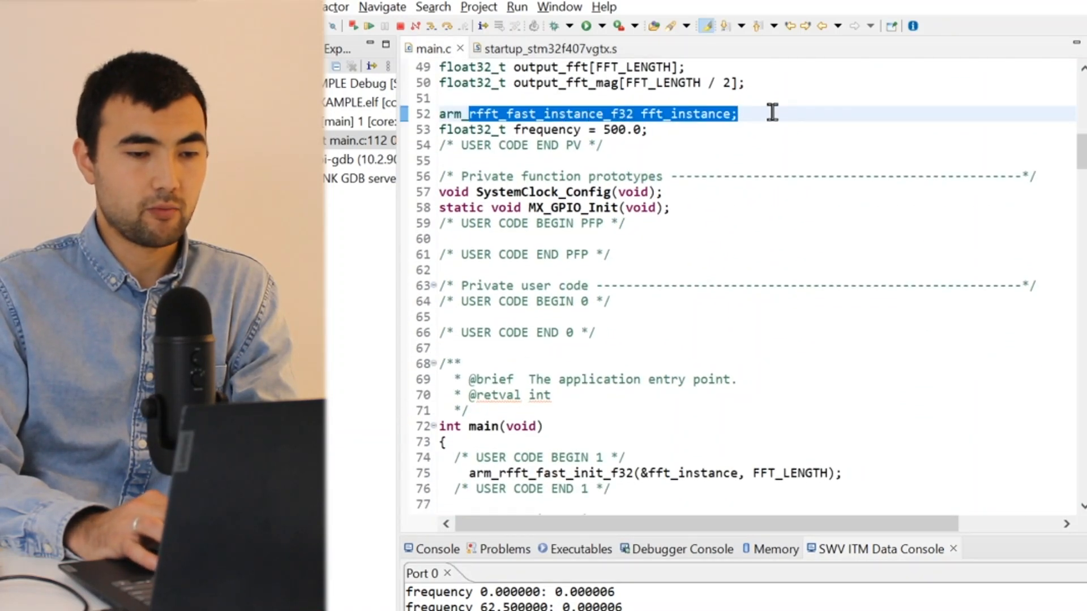
scroll("down", 3)
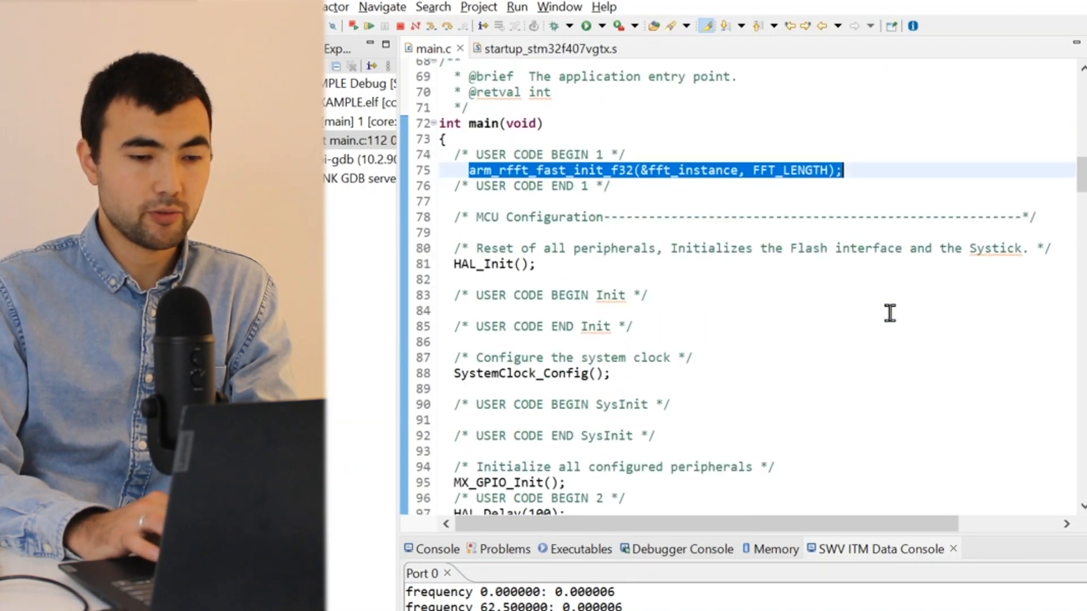
scroll("down", 3)
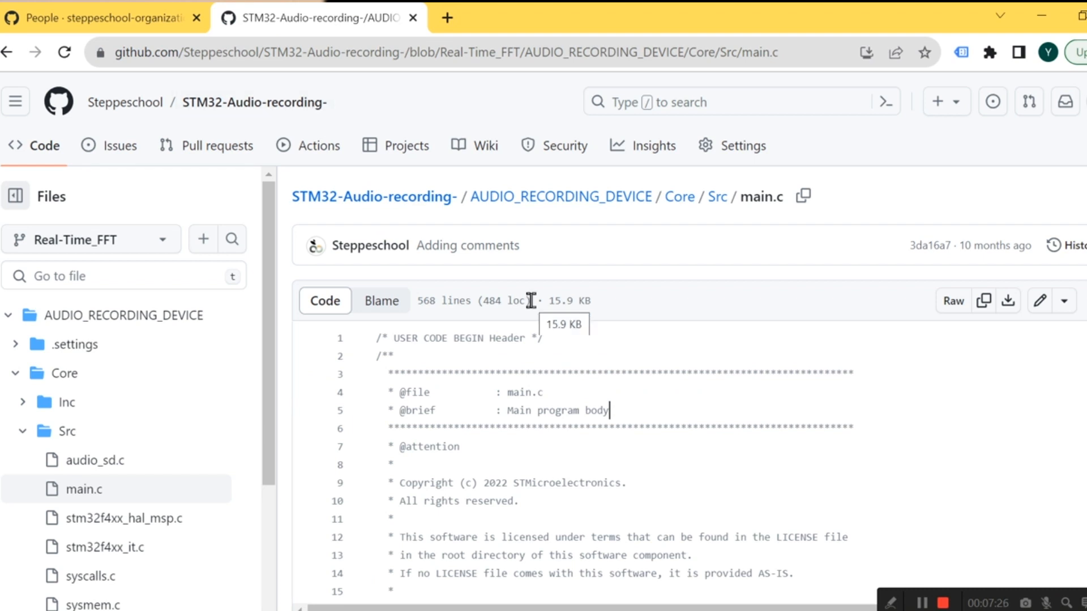
scroll("up", 3)
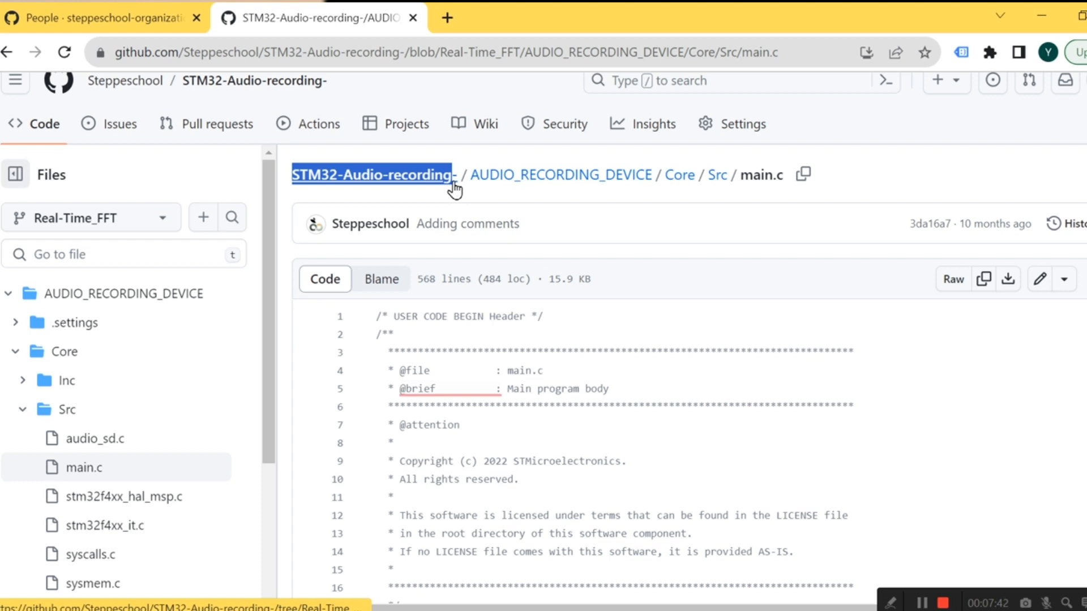
scroll("down", 3)
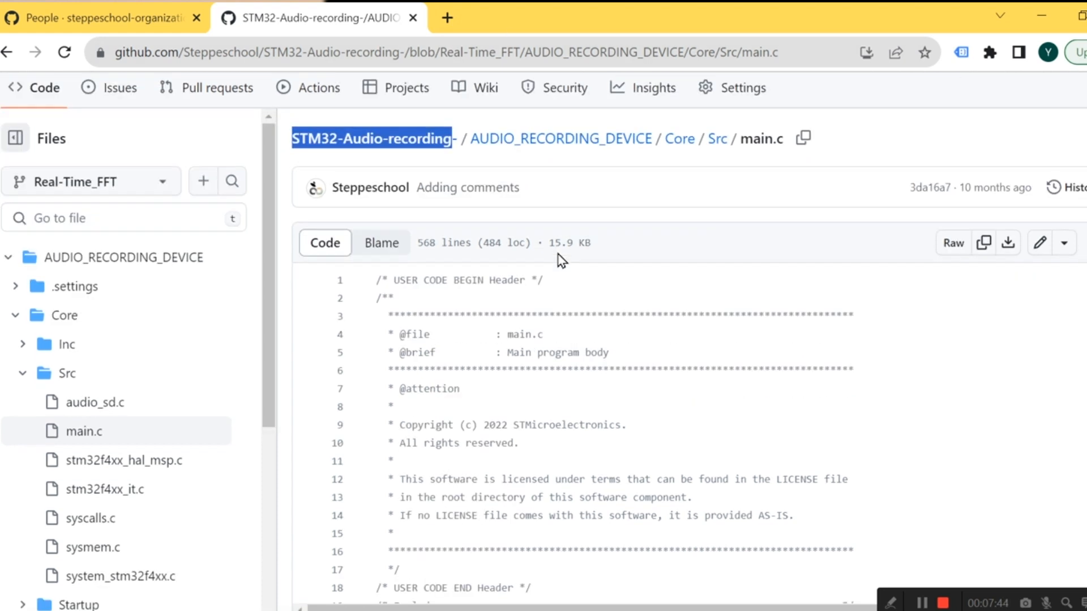
scroll("up", 3)
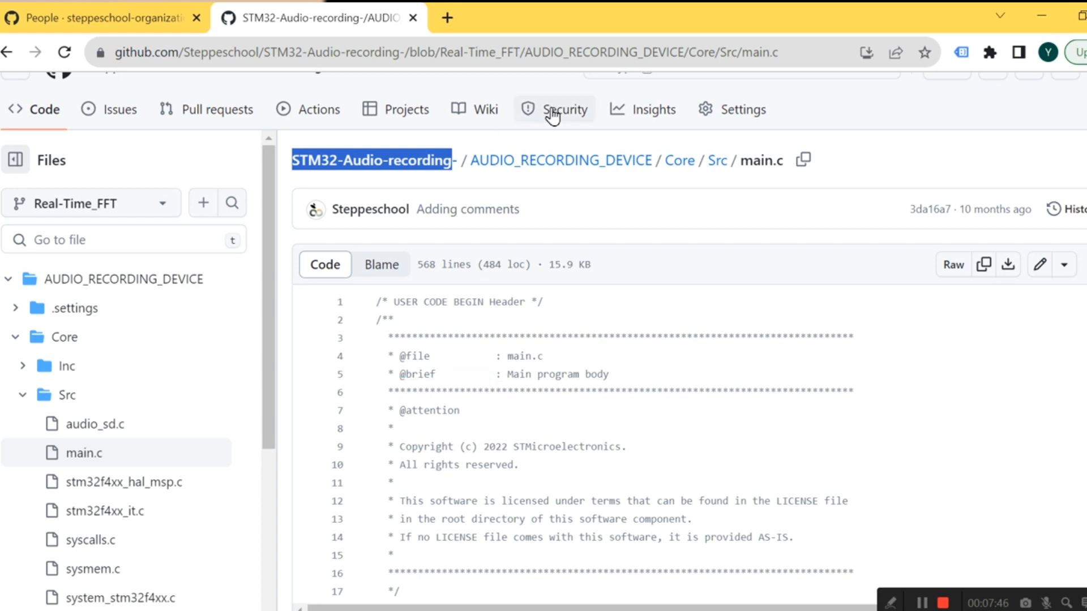
scroll("up", 3)
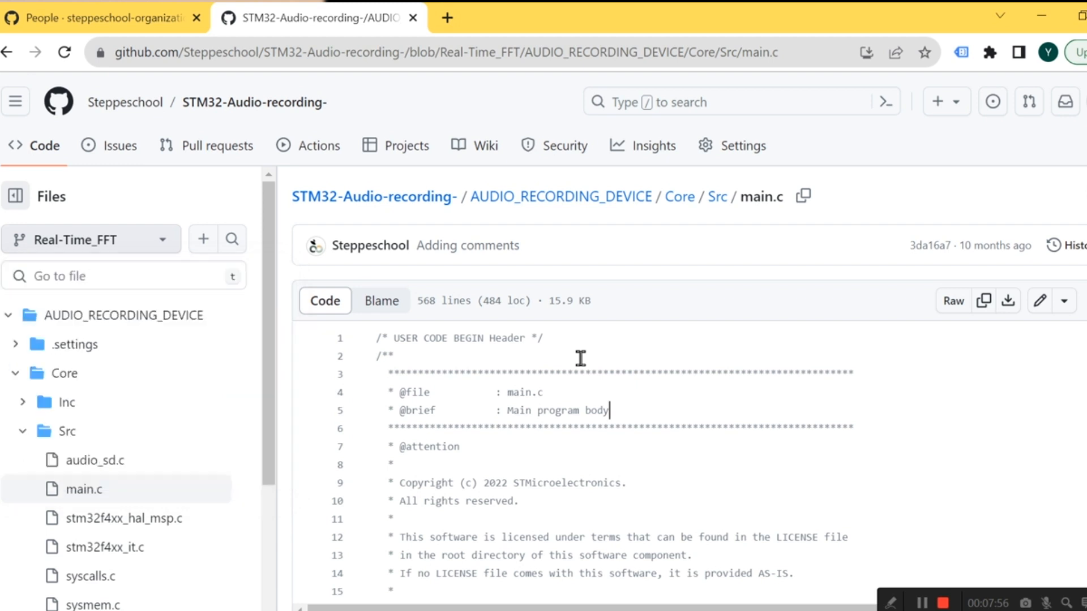
scroll("down", 3)
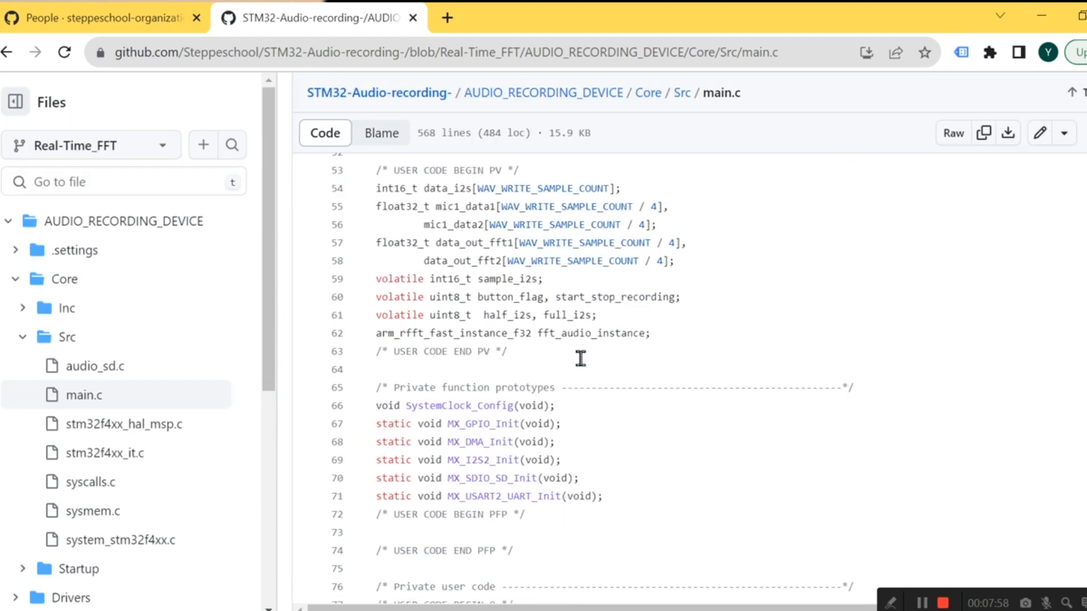
scroll("down", 3)
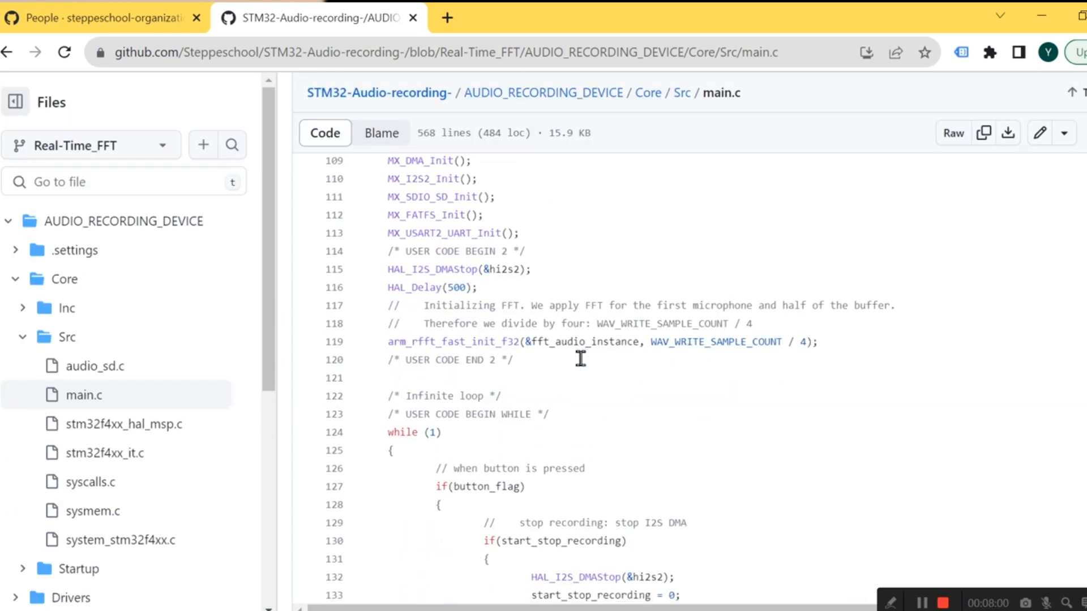
scroll("down", 3)
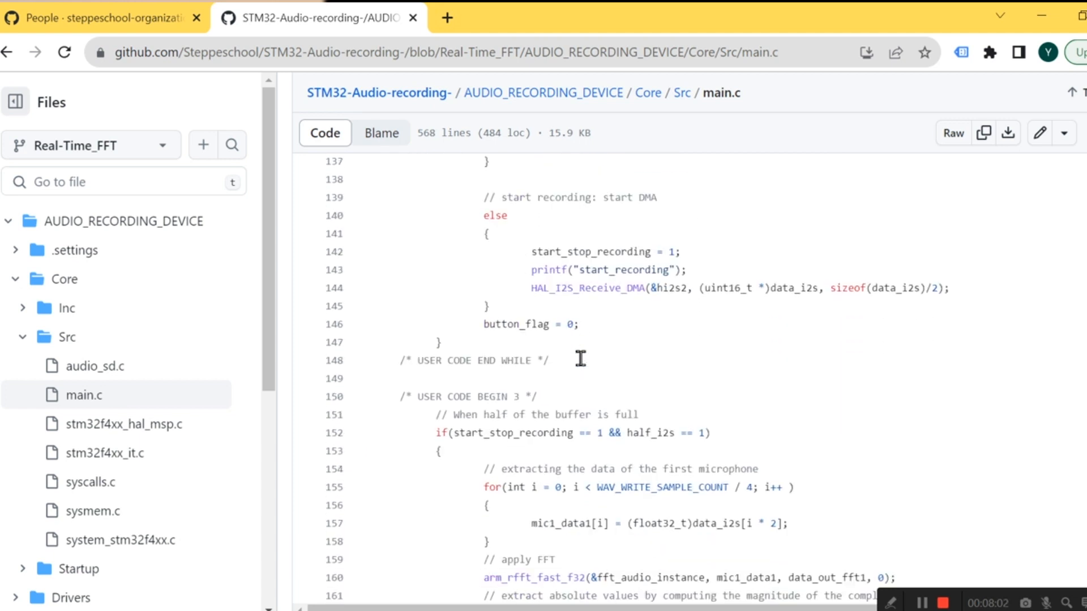
scroll("down", 3)
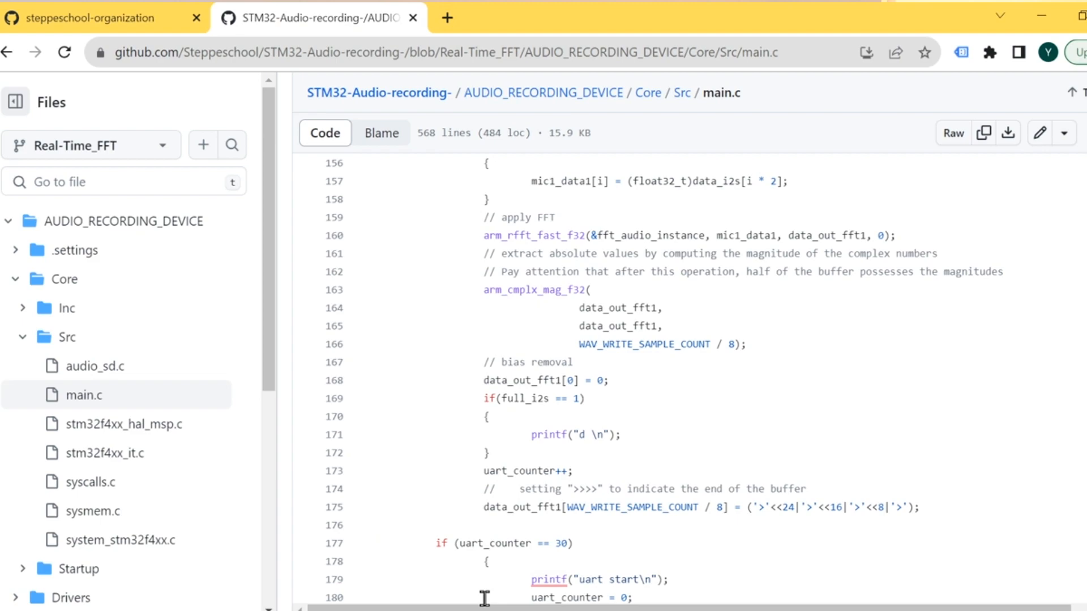
key("alt+tab")
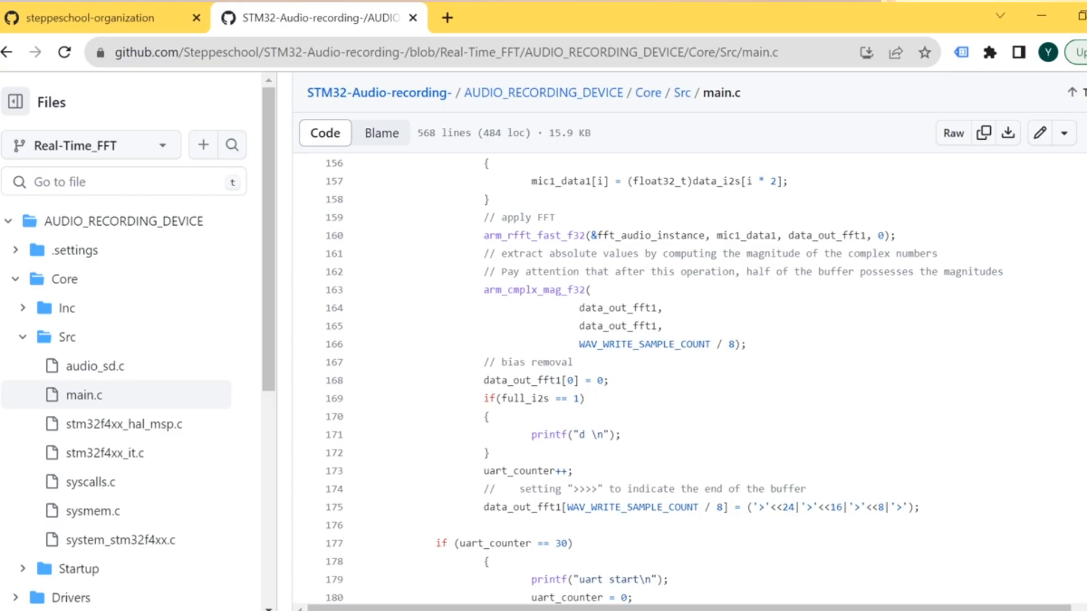
- Show the steppeschool organization's repositories list with stm32-fft-example at the top
left_click(101, 17)
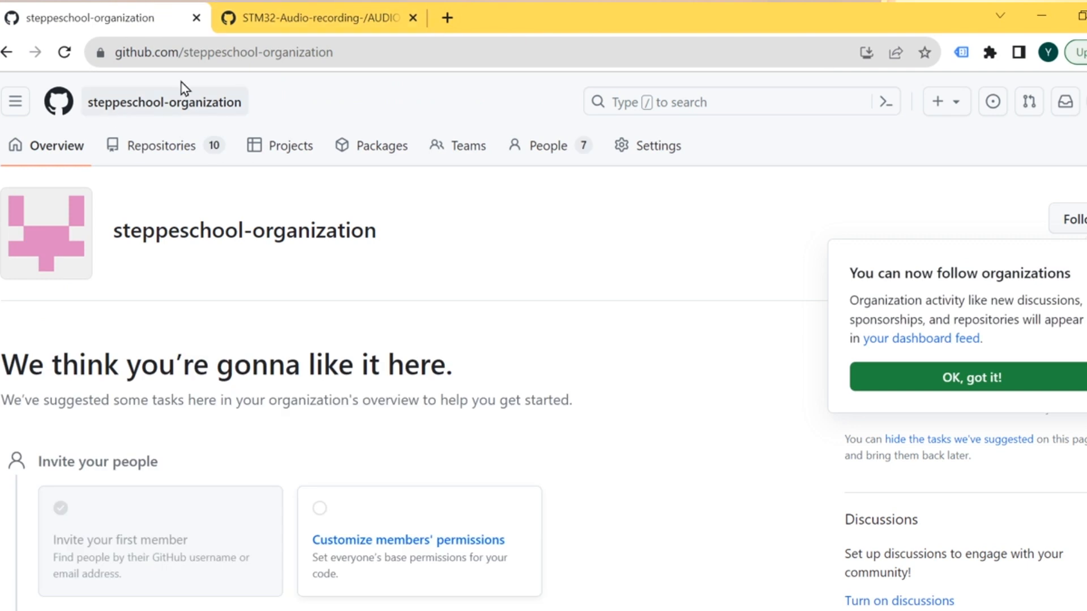
mouse_move(166, 146)
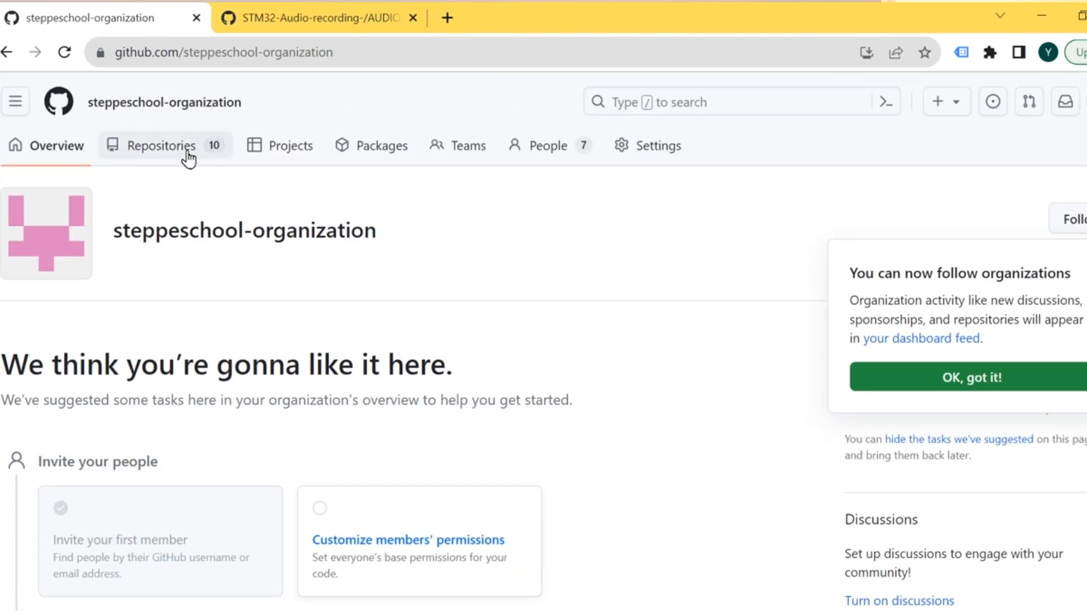
left_click(159, 146)
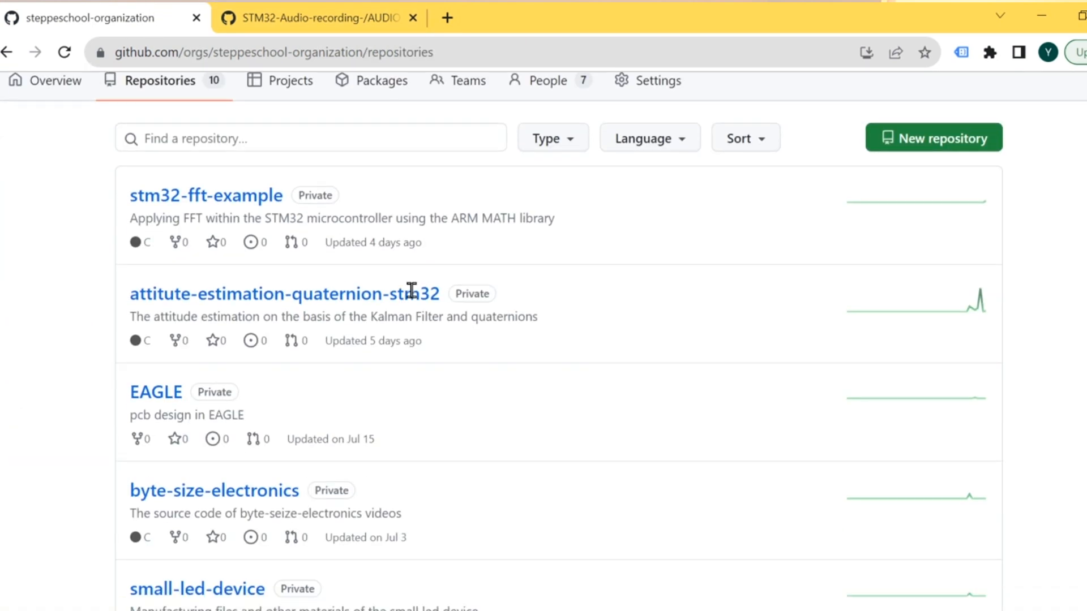
scroll("down", 3)
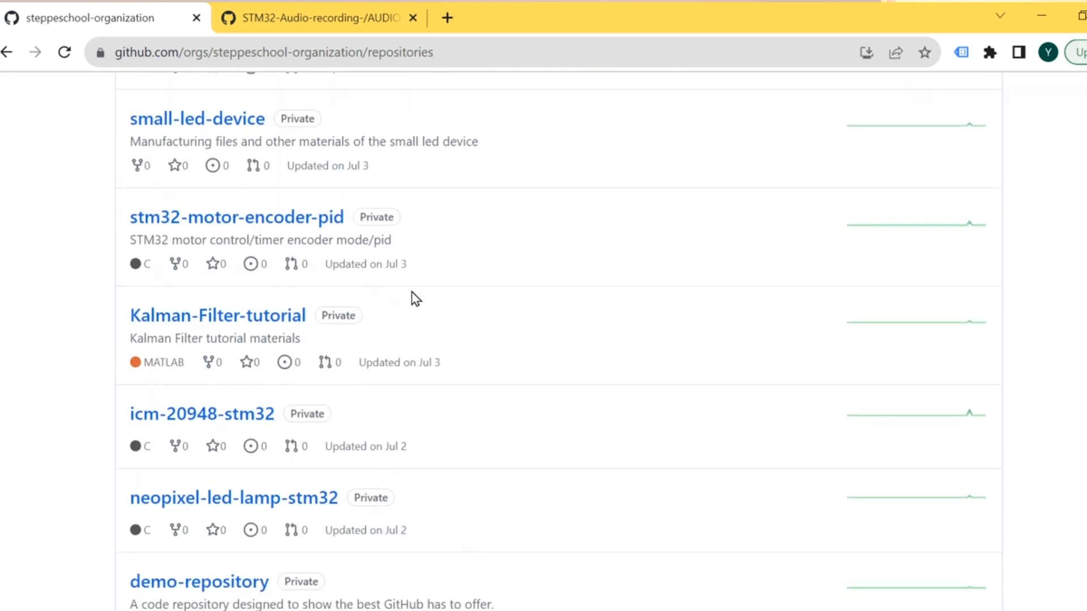
scroll("up", 3)
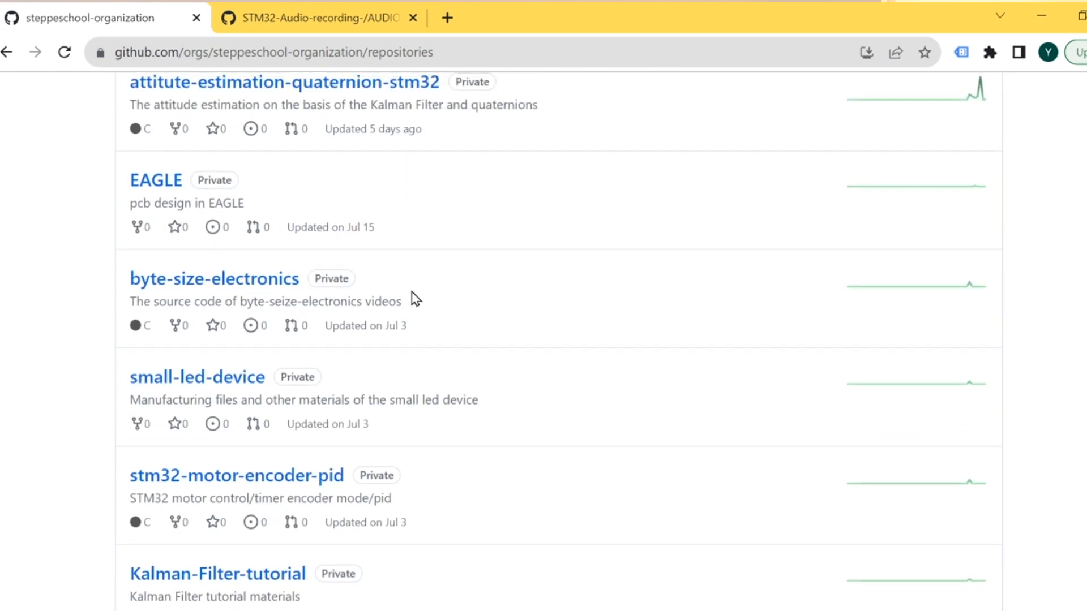
scroll("up", 3)
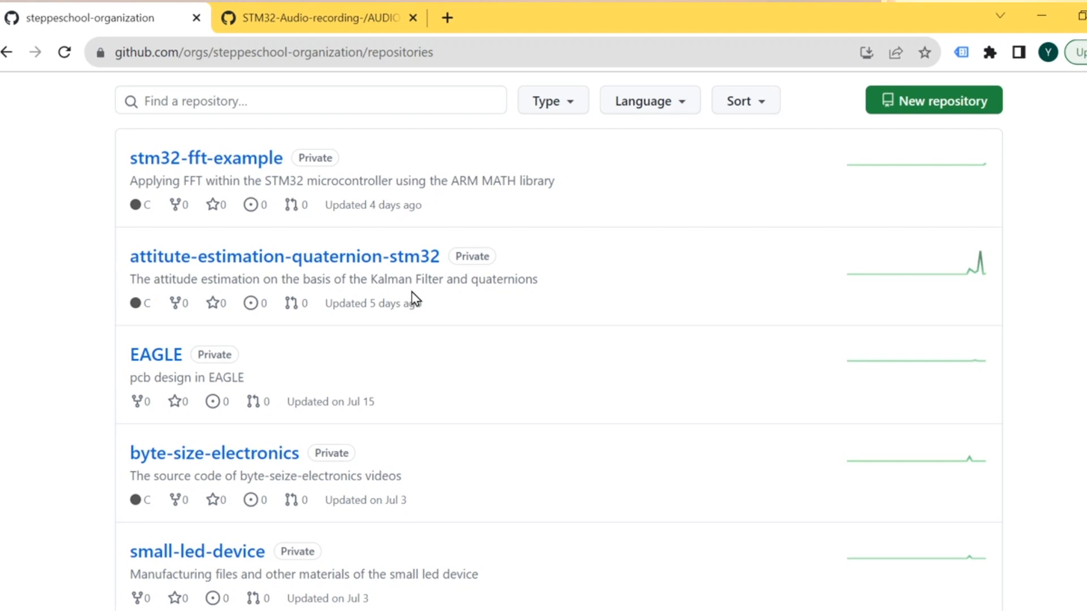